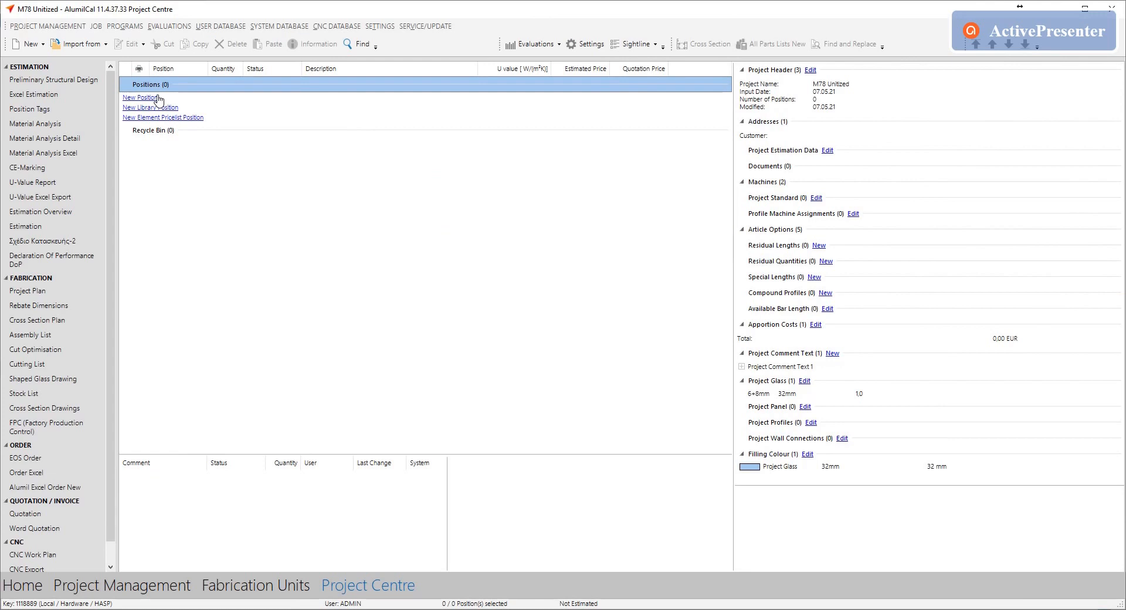
Start a new position P-01 on the Alumil Smartia M78 Unitized system
left_click(139, 97)
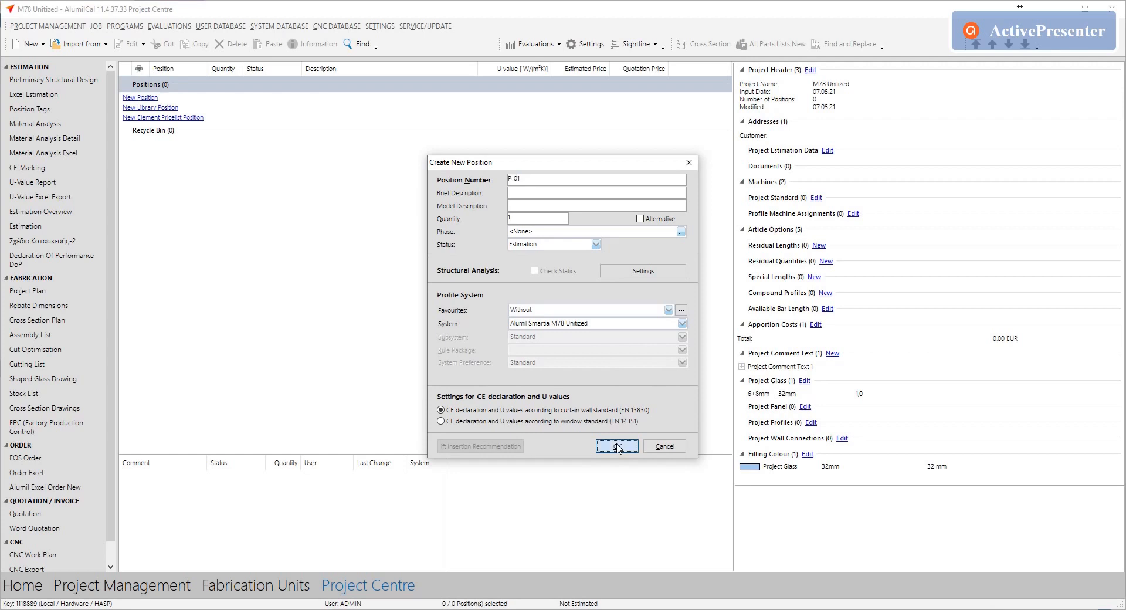
Create P-01 as a 2-column grid, 3000 mm wide (1500+1500), heights 1500/1500/3000
left_click(616, 446)
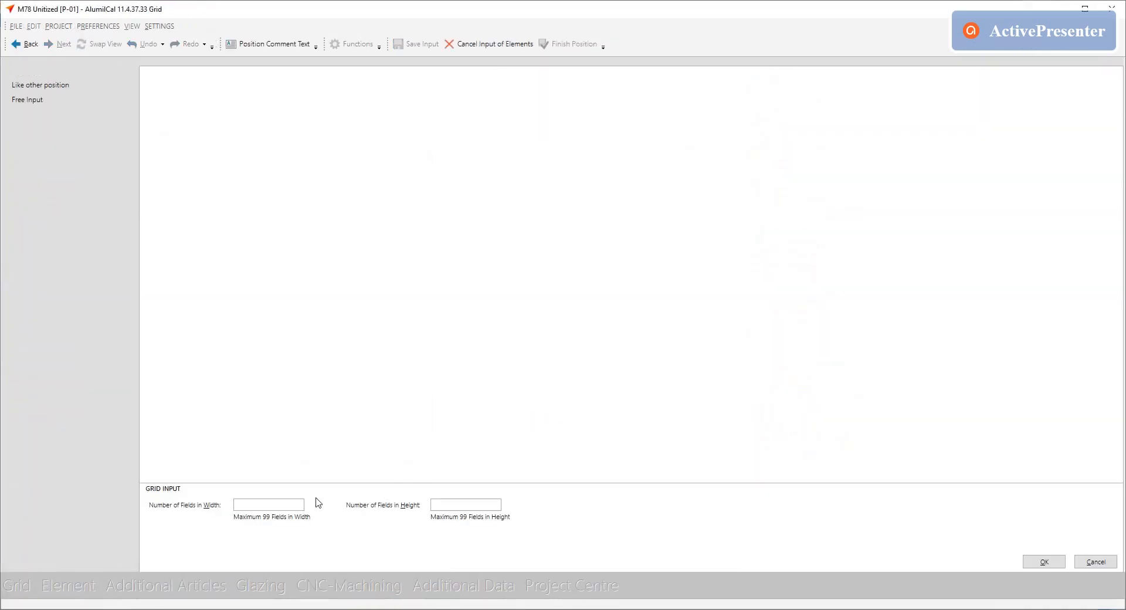
type("3")
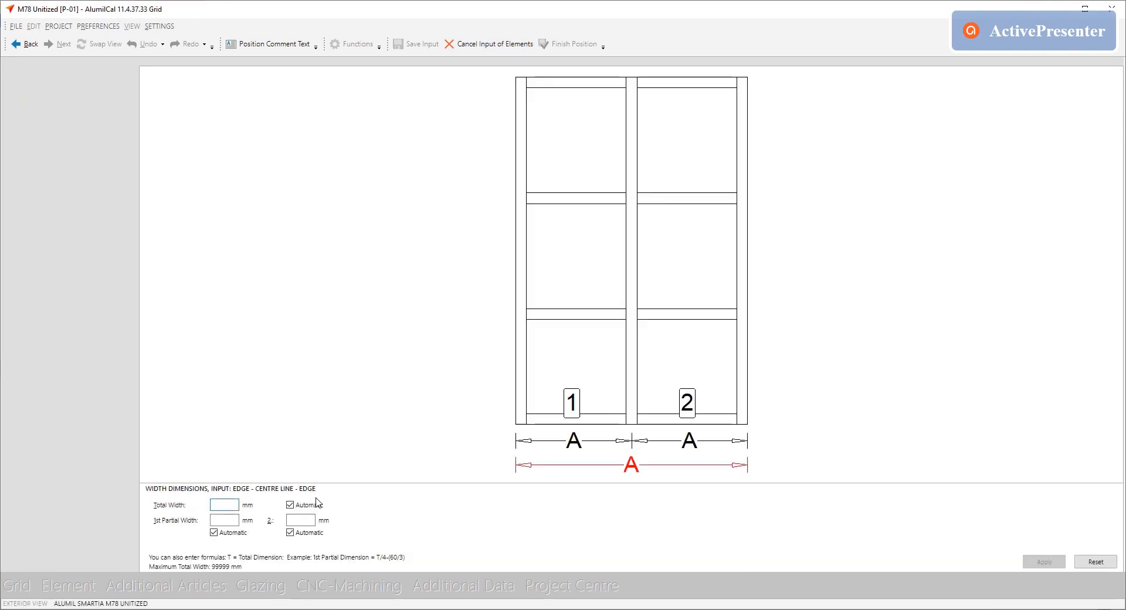
left_click(224, 505)
type("3000")
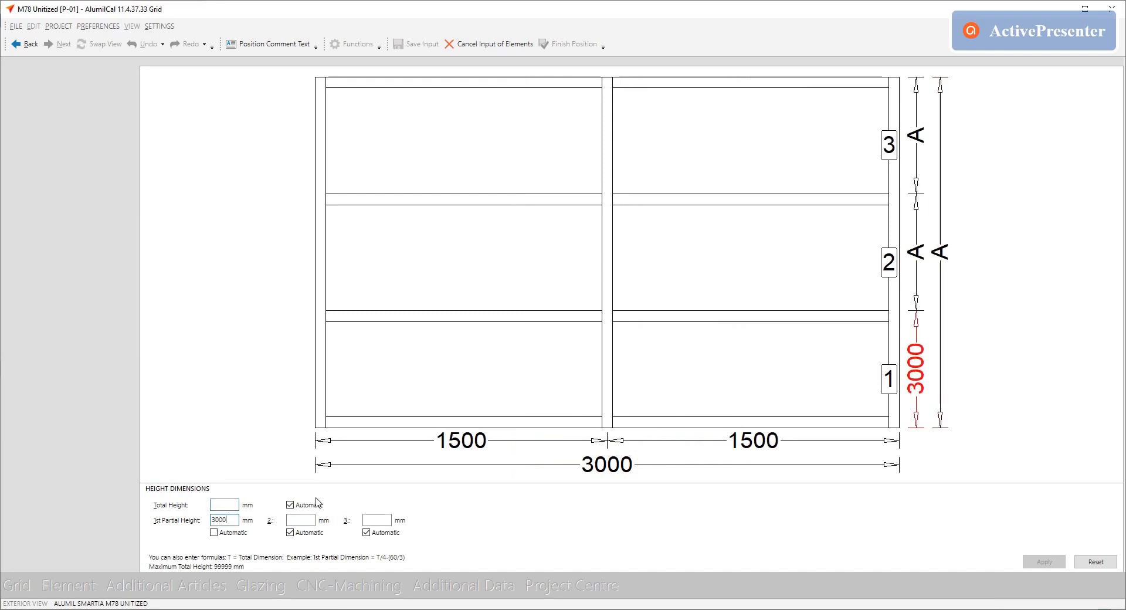
left_click(68, 585)
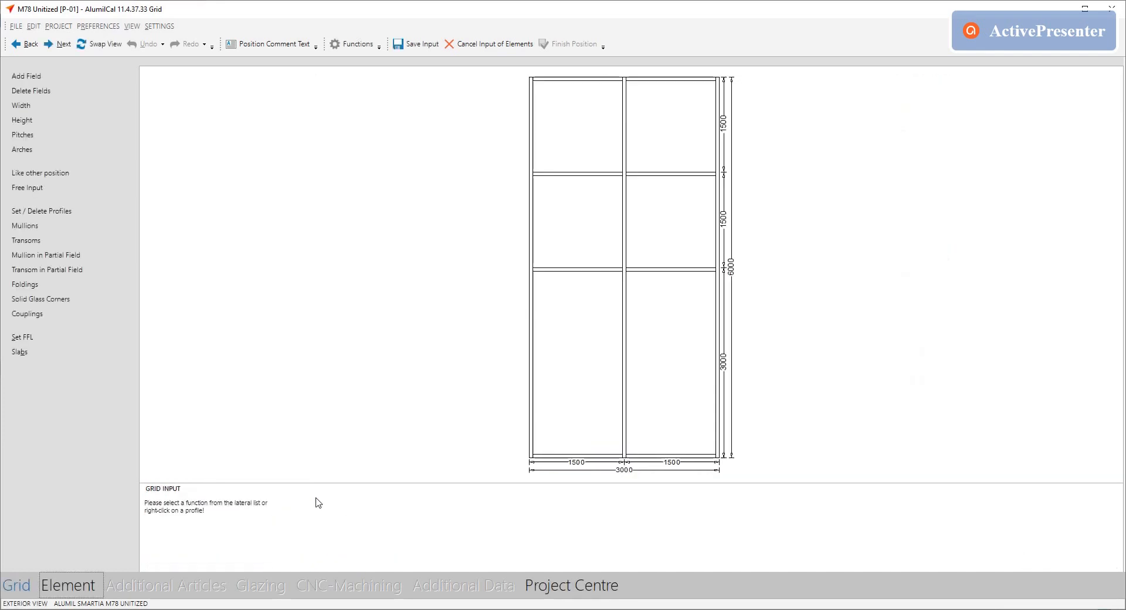
Delete the upper transom of the left column and move on to Couplings
left_click(623, 359)
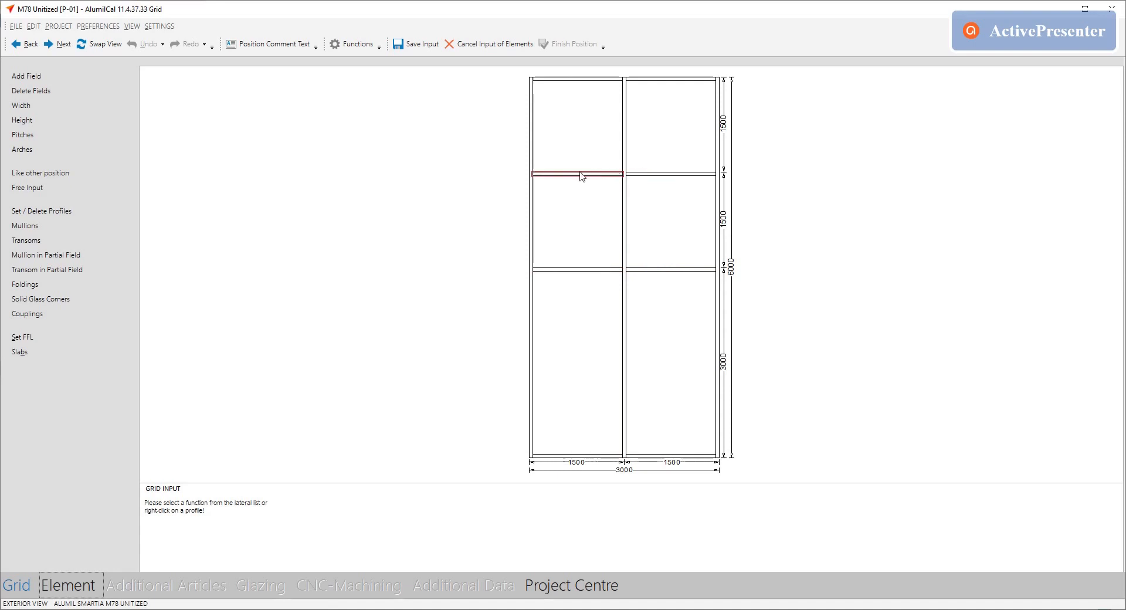
right_click(580, 177)
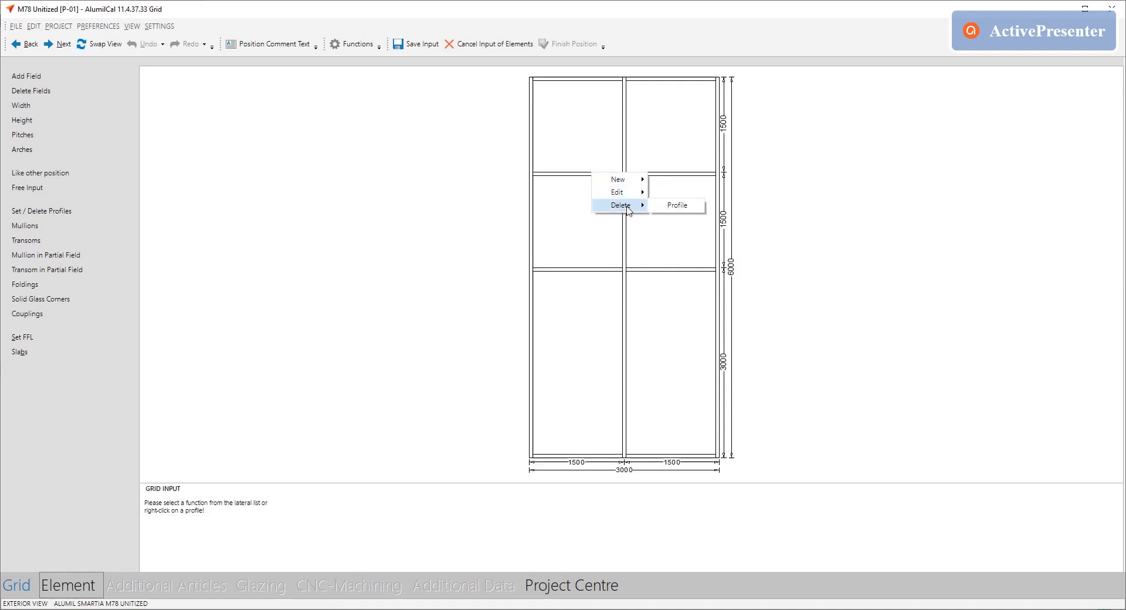
left_click(675, 205)
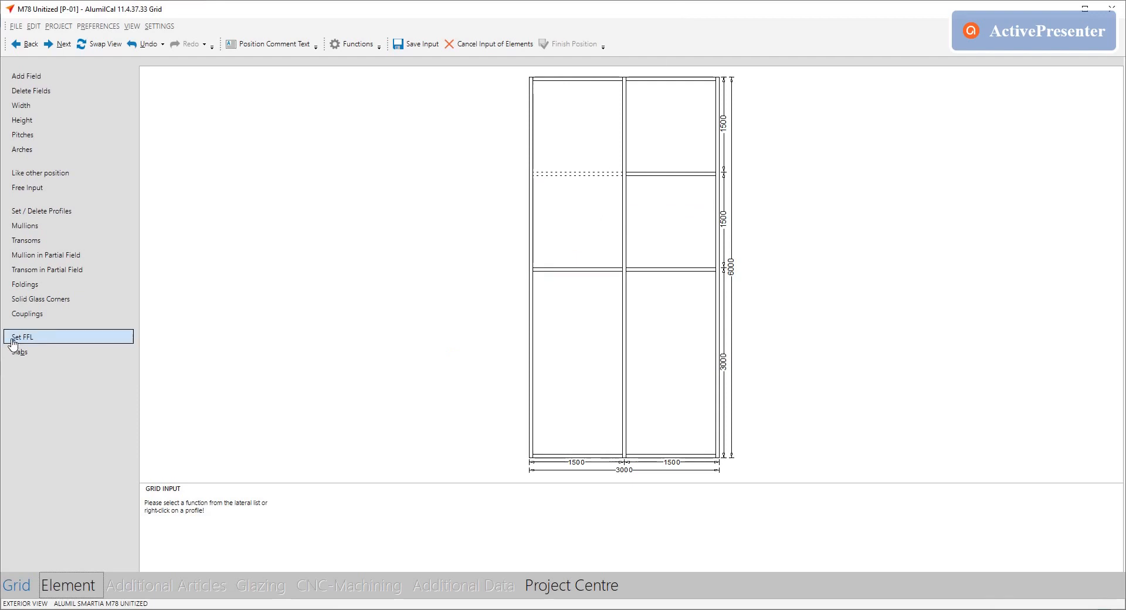
left_click(27, 314)
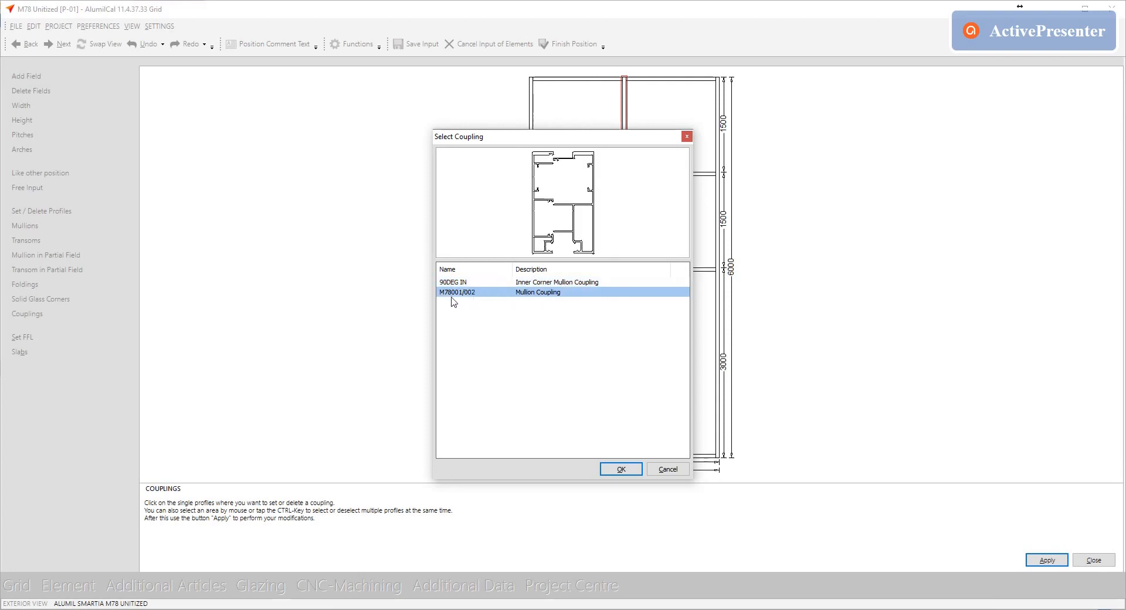
Assign the M78001/002 mullion coupling to the central mullion
left_click(467, 281)
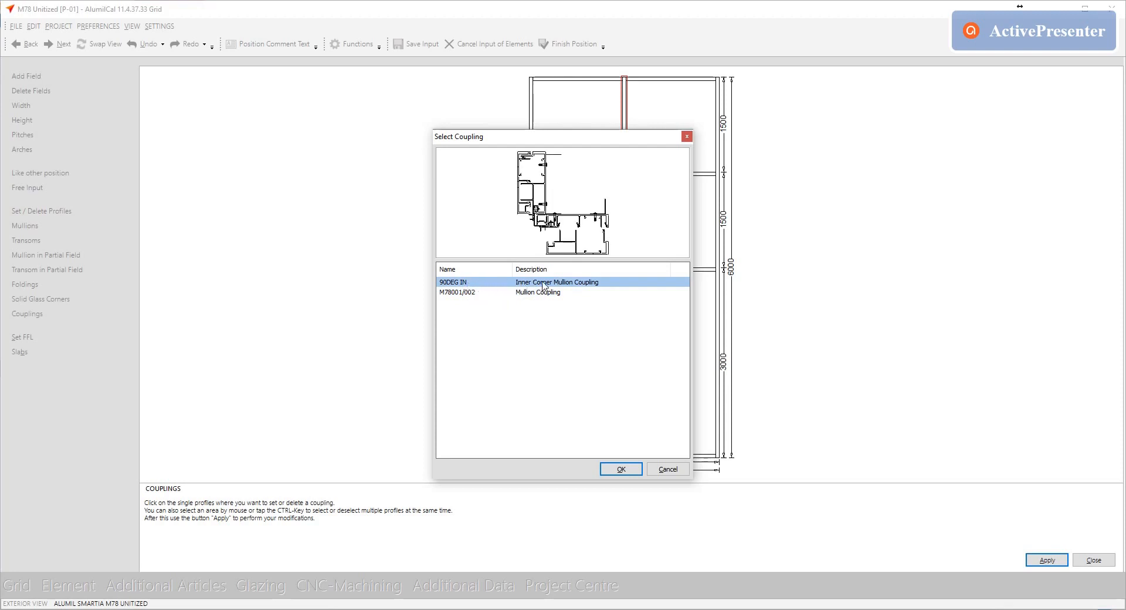
left_click(537, 292)
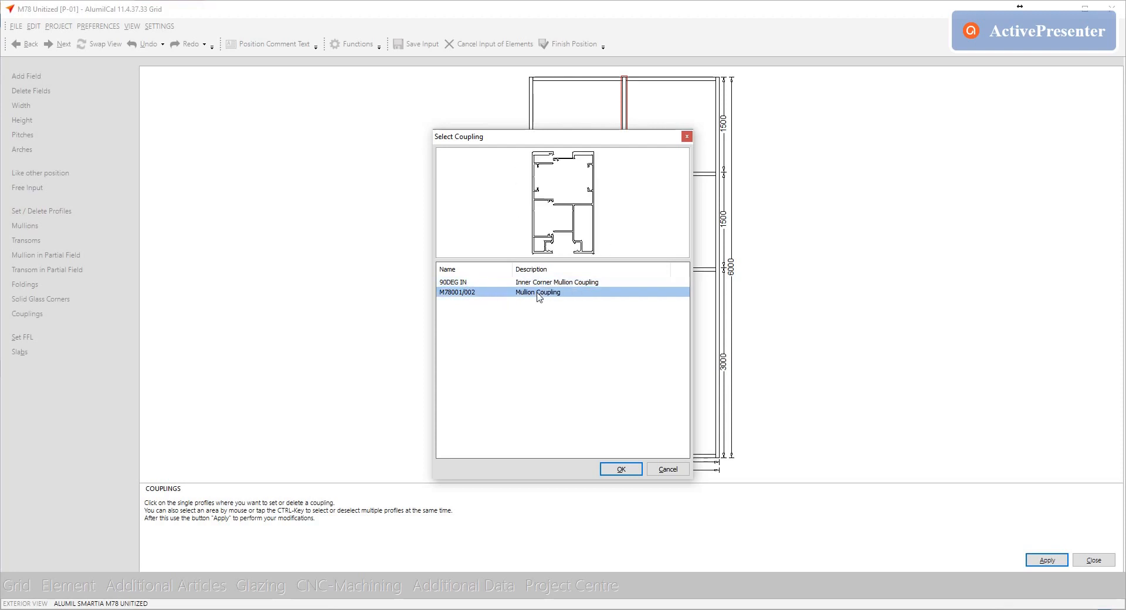
left_click(619, 468)
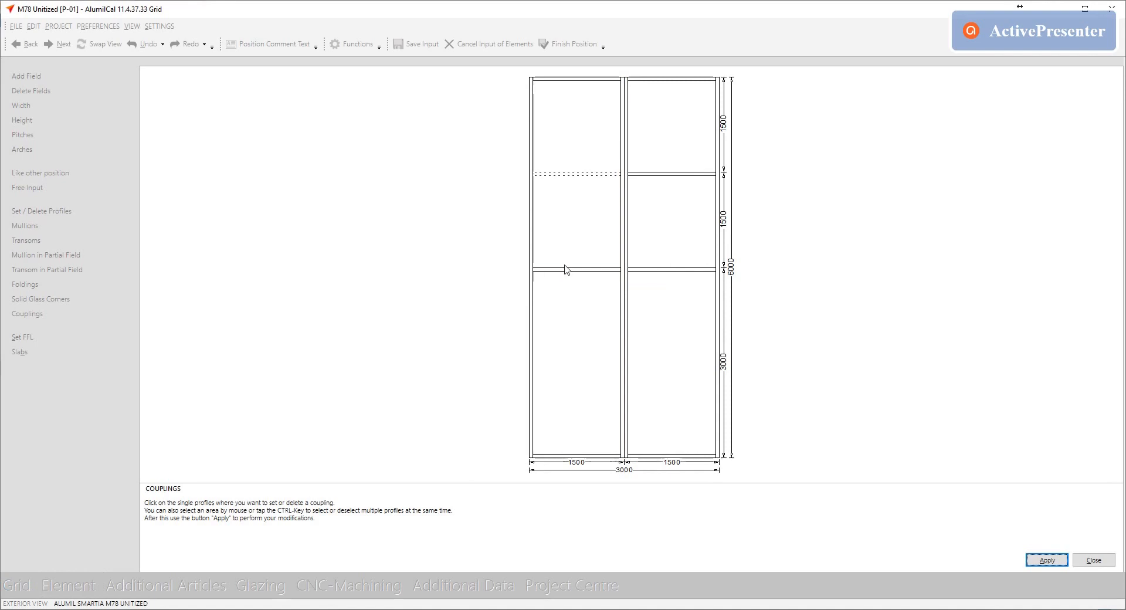
Assign the M78003/004 transom coupling to the transom at 3000 mm
left_click(574, 270)
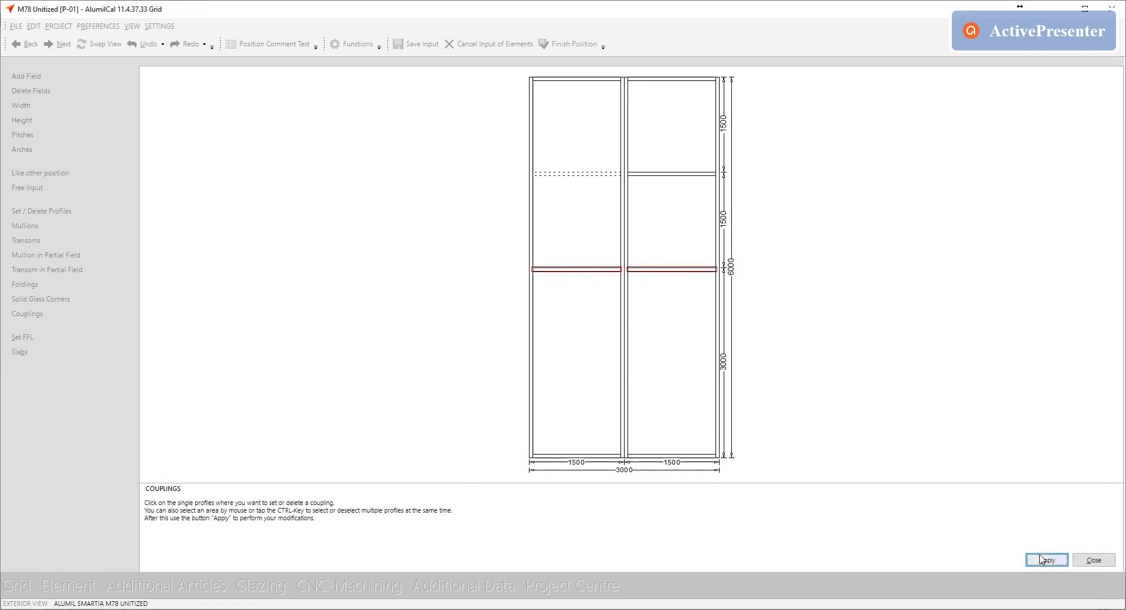
left_click(1045, 559)
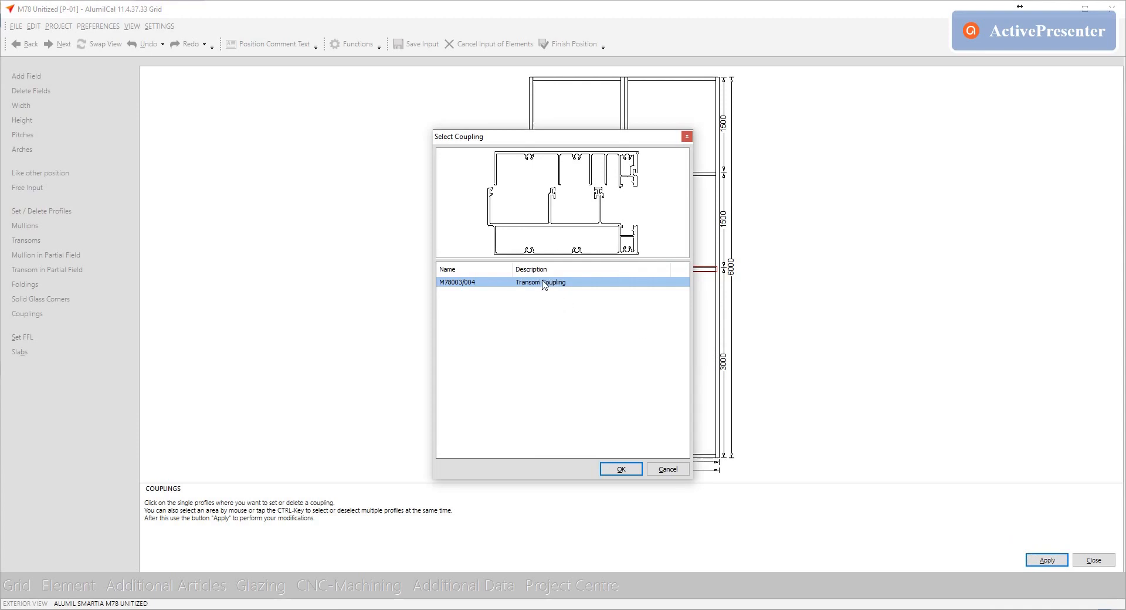
left_click(619, 468)
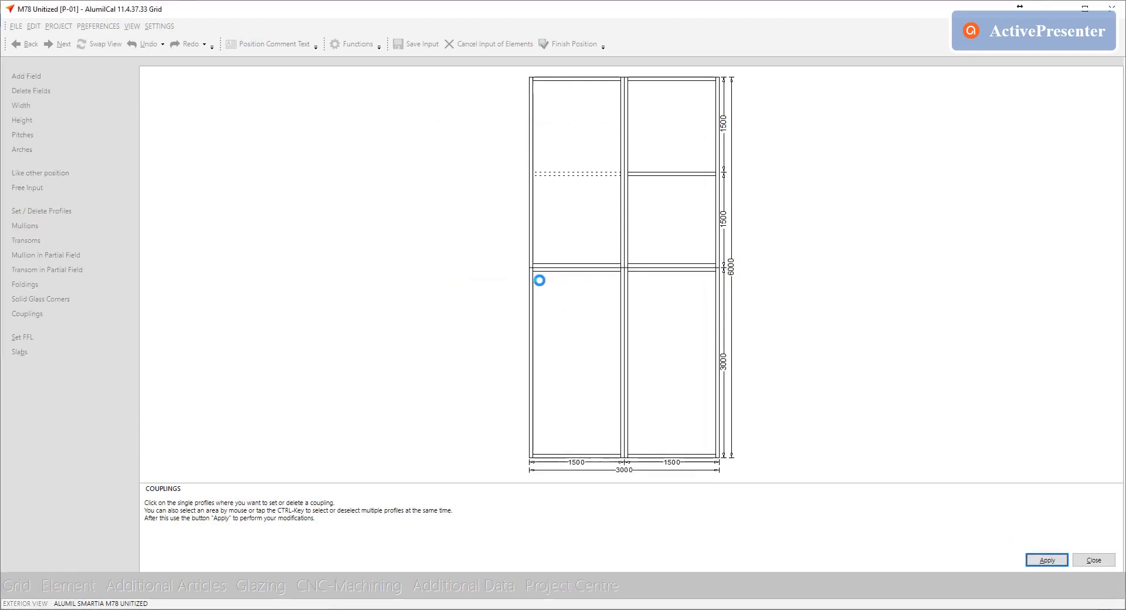
left_click(20, 352)
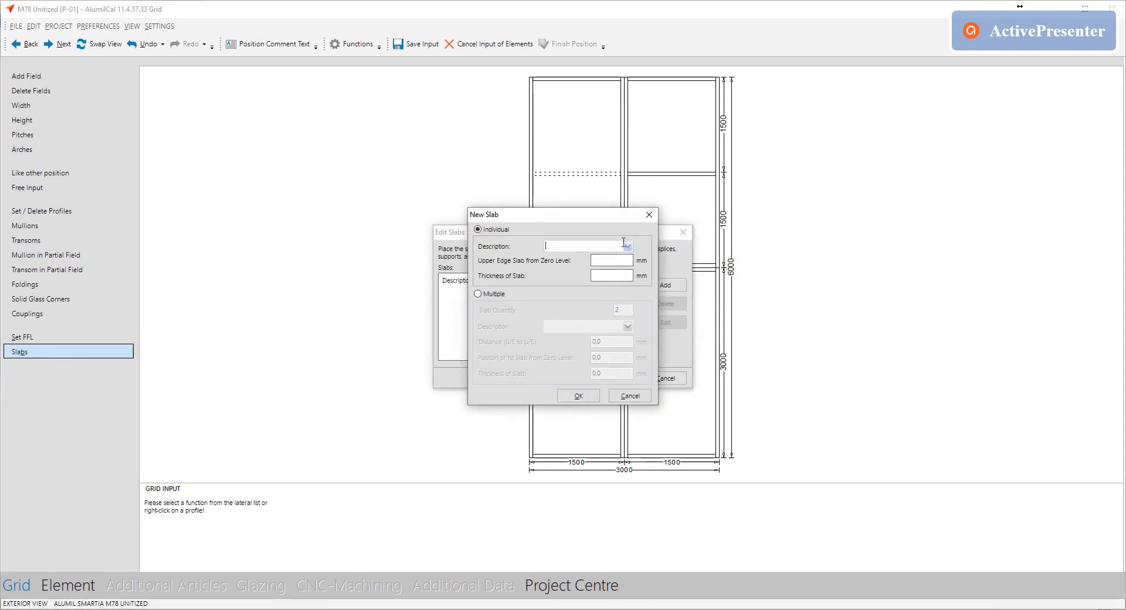
Add a slab named Floor at 3250 mm upper edge, 500 mm thick, and accept the slab list
type("Floor")
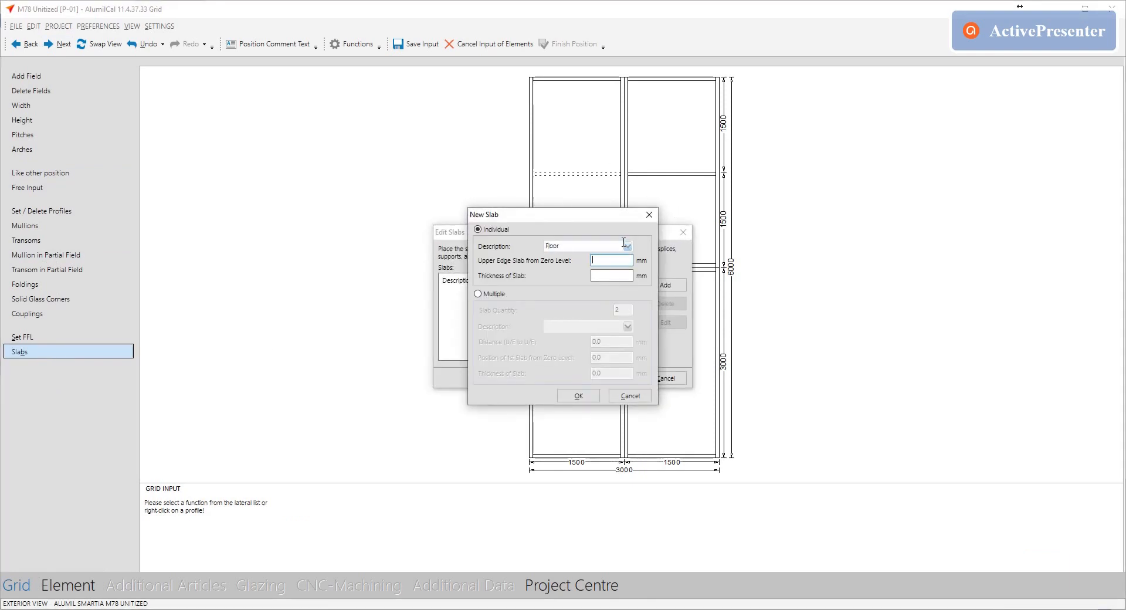
left_click(577, 395)
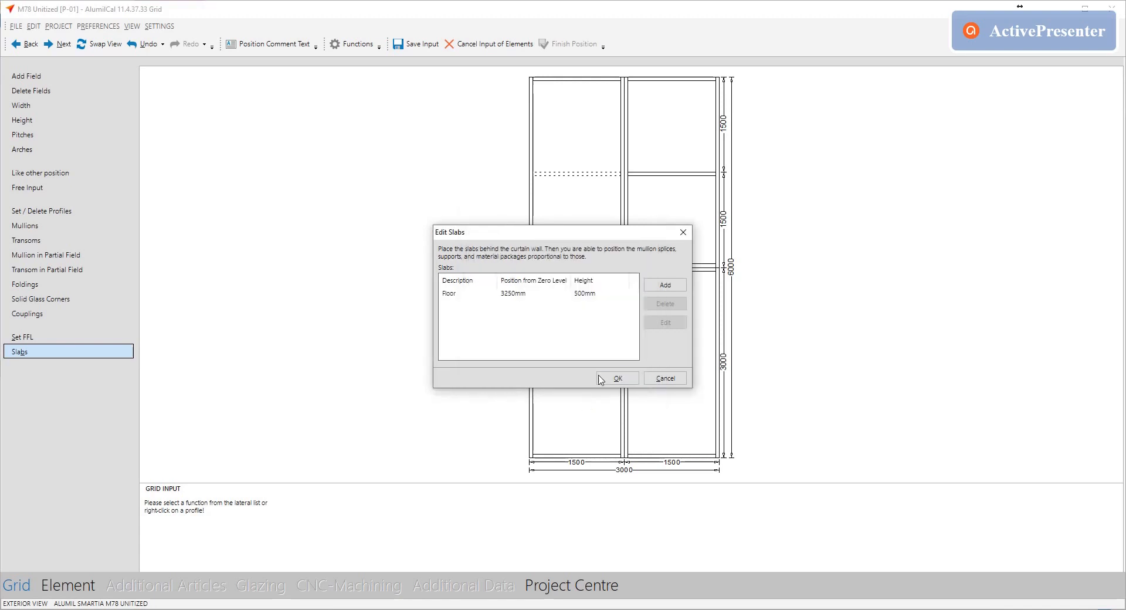
left_click(615, 378)
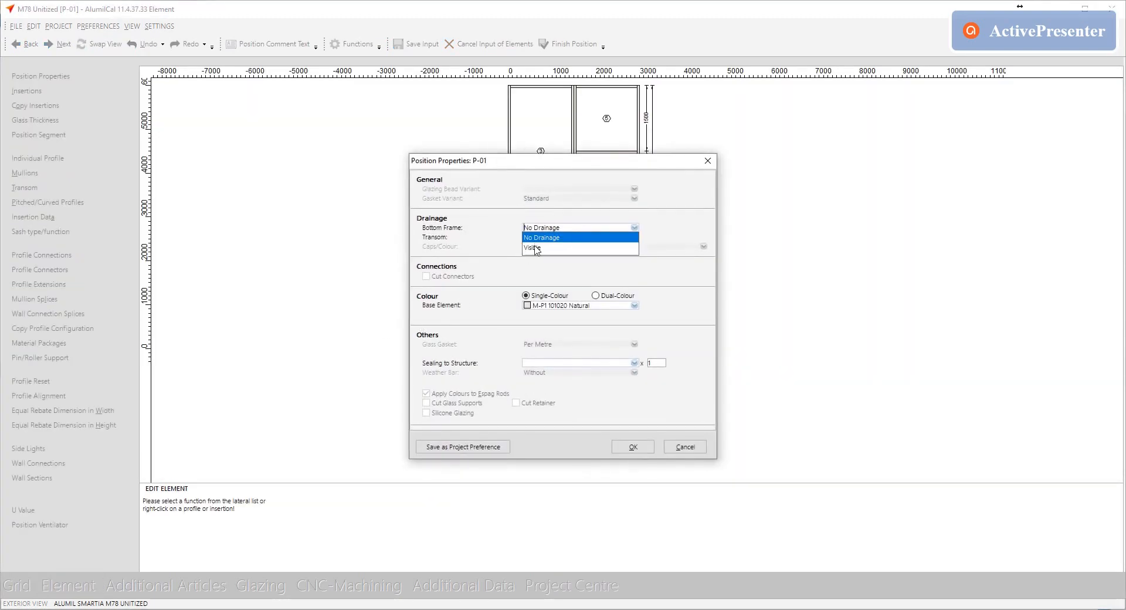
Set bottom-frame drainage, close Position Properties and choose mullion profiles individually
left_click(631, 445)
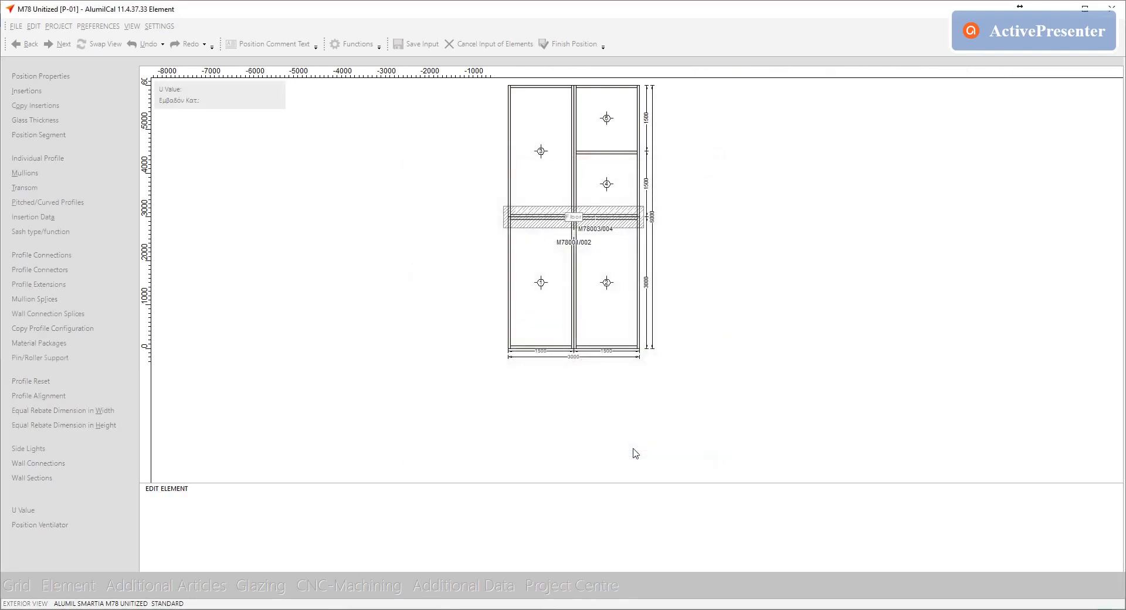
left_click(25, 173)
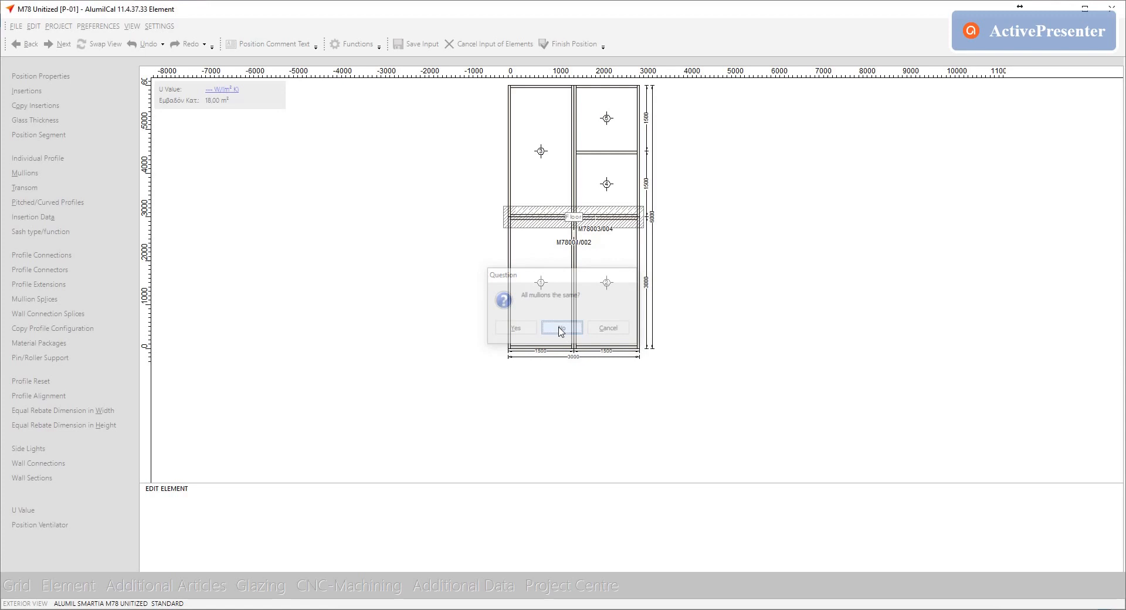
left_click(561, 327)
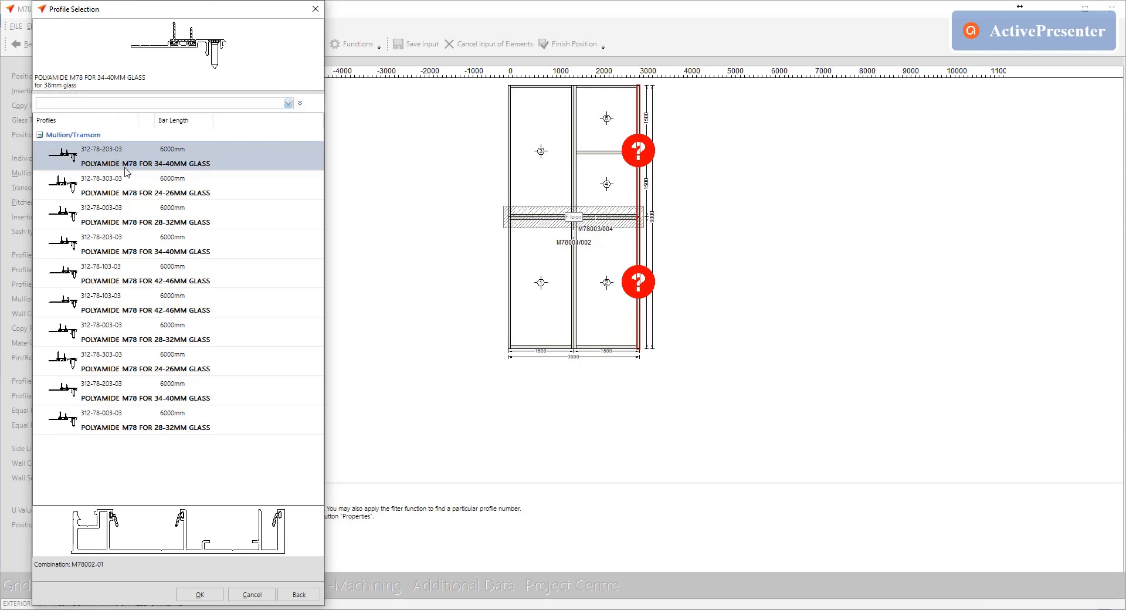
Give all mullions and transoms the POLYAMIDE M78 FOR 28-32MM GLASS profile
left_click(143, 185)
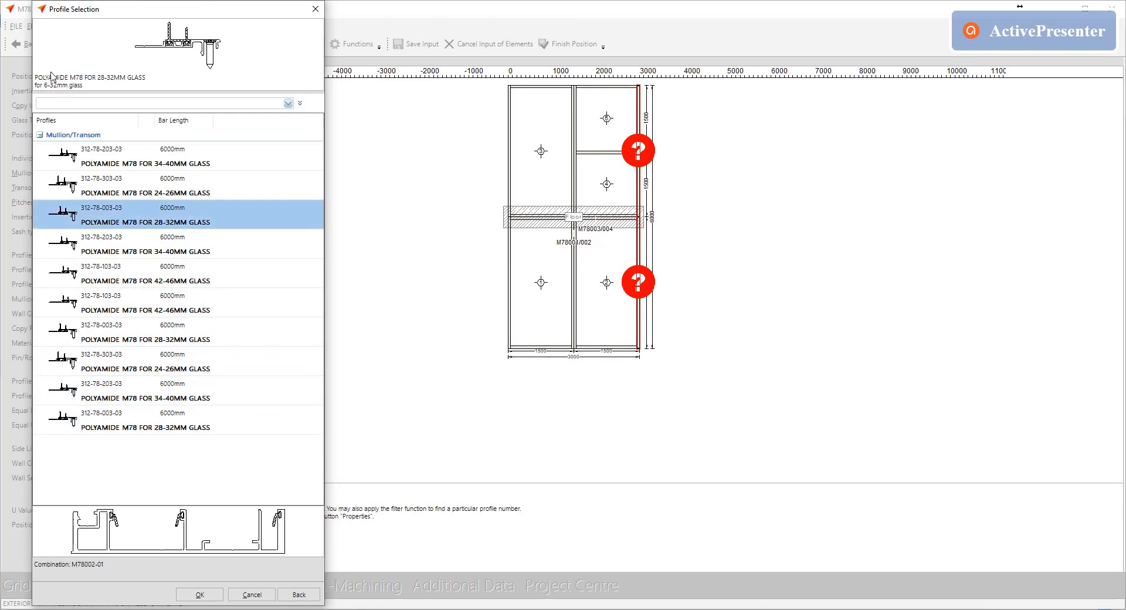
left_click(199, 595)
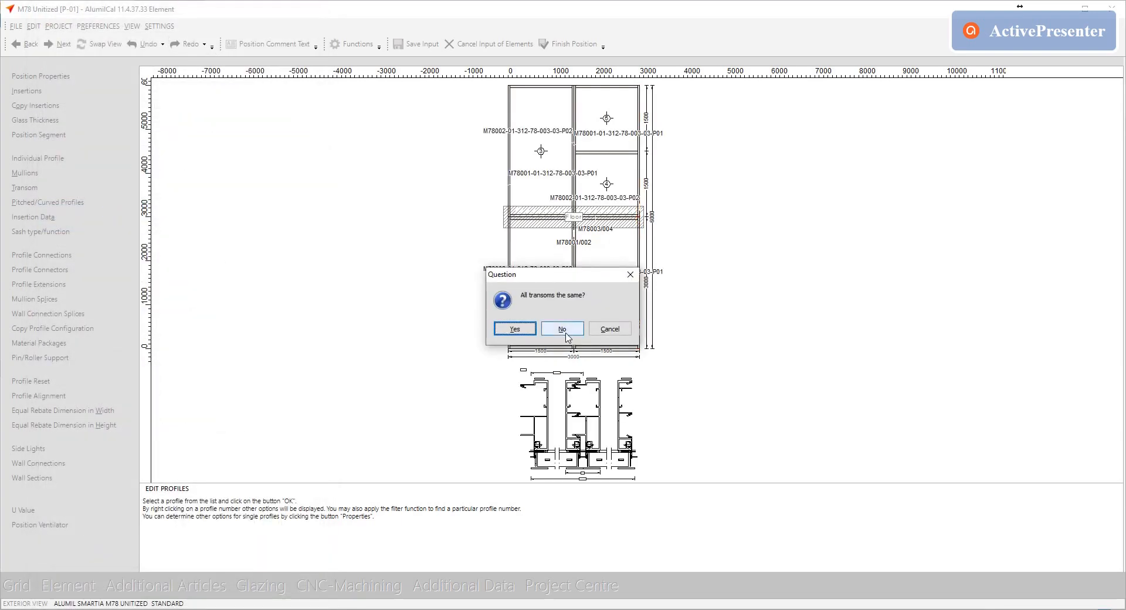
left_click(562, 328)
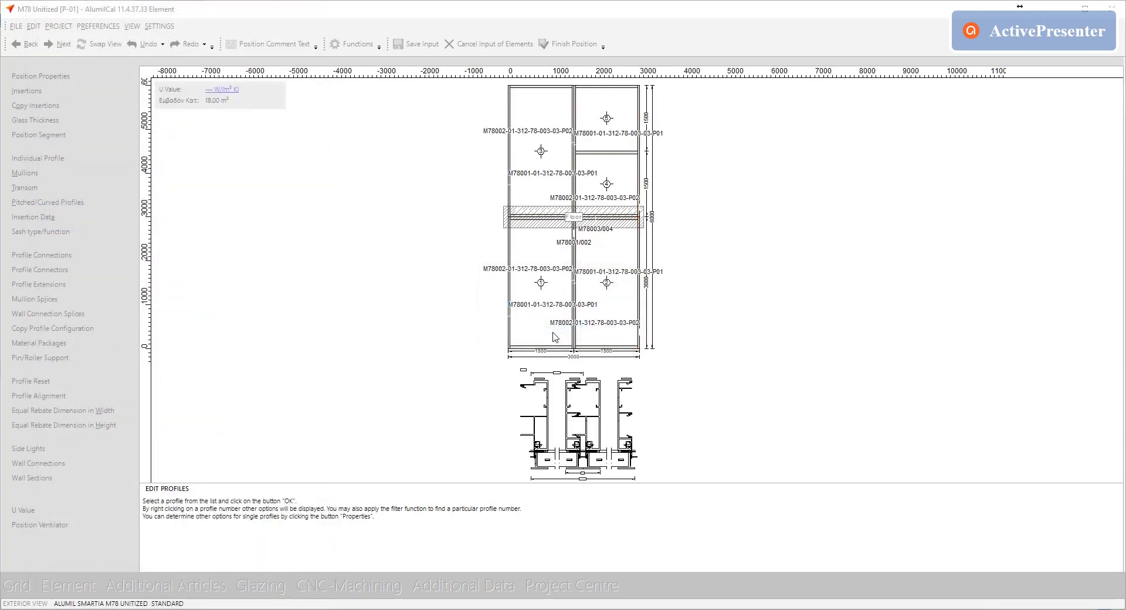
left_click(167, 586)
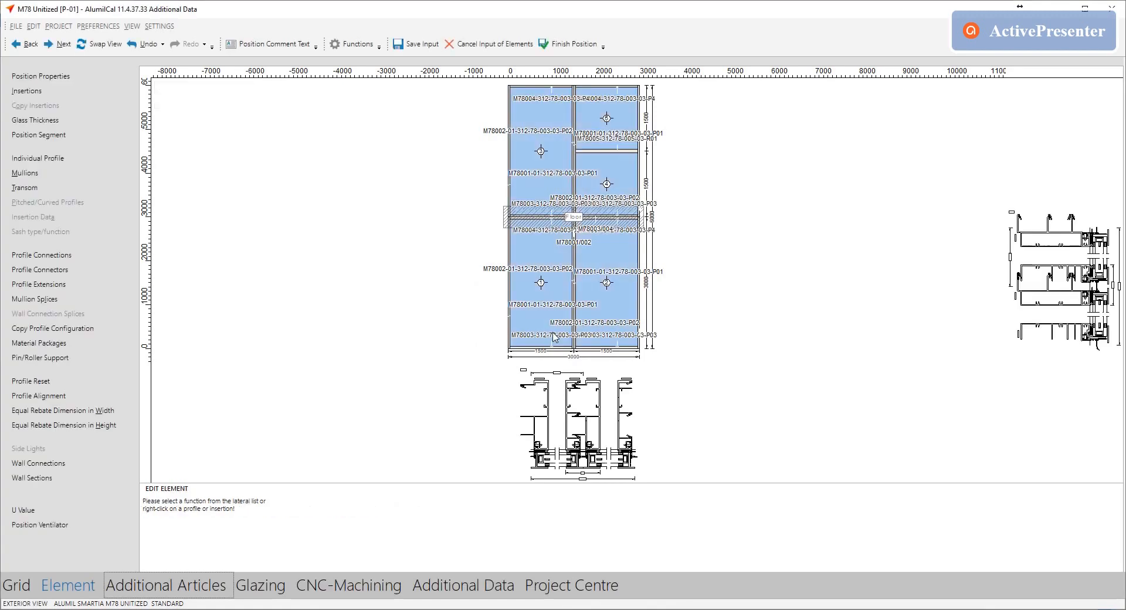
mouse_move(156, 461)
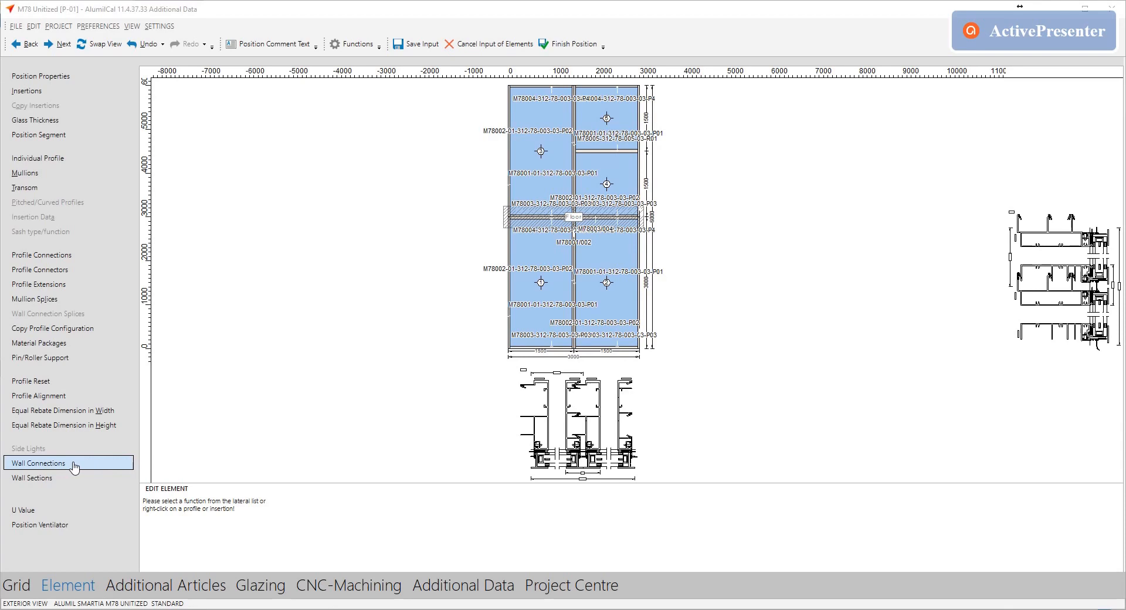
Set a per-side wall connection layout with the 28-32MM/03 polyamide M78 bottom connection
left_click(37, 462)
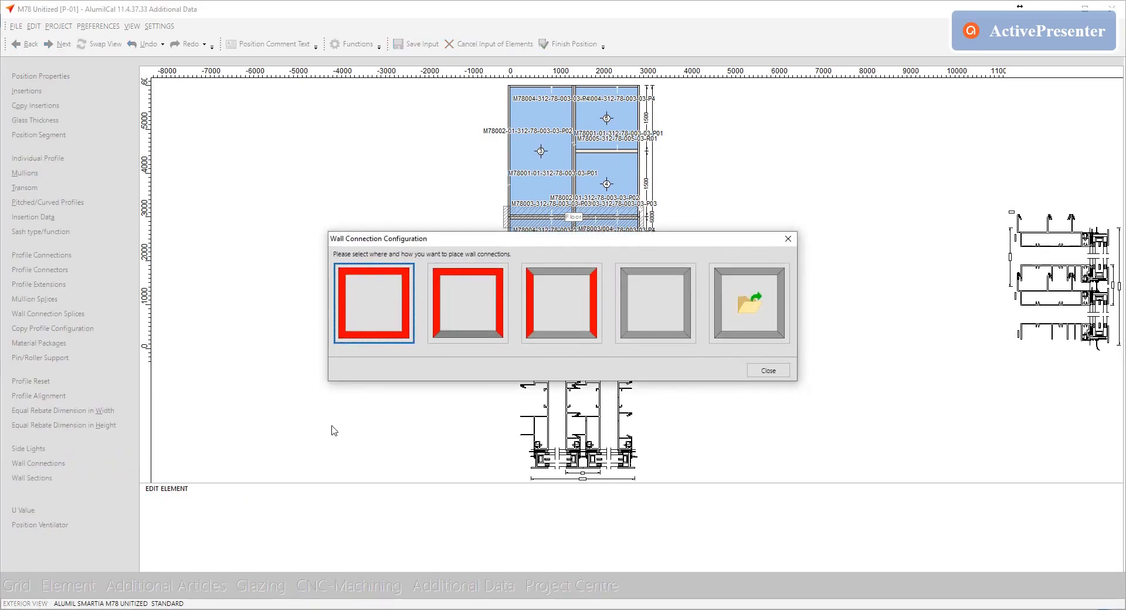
left_click(655, 303)
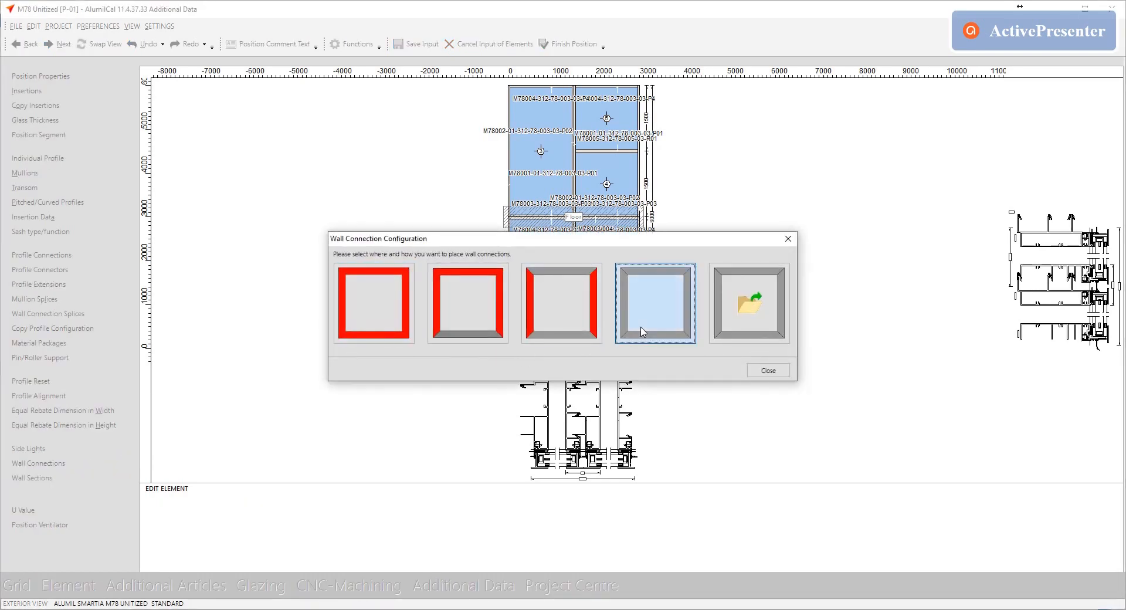
left_click(654, 302)
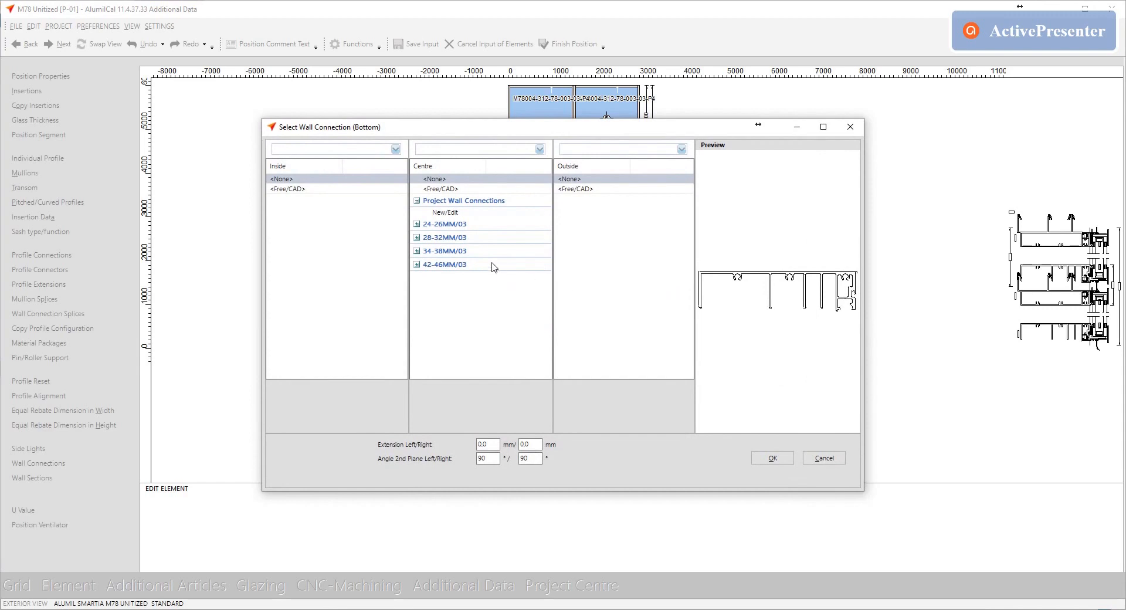
left_click(416, 237)
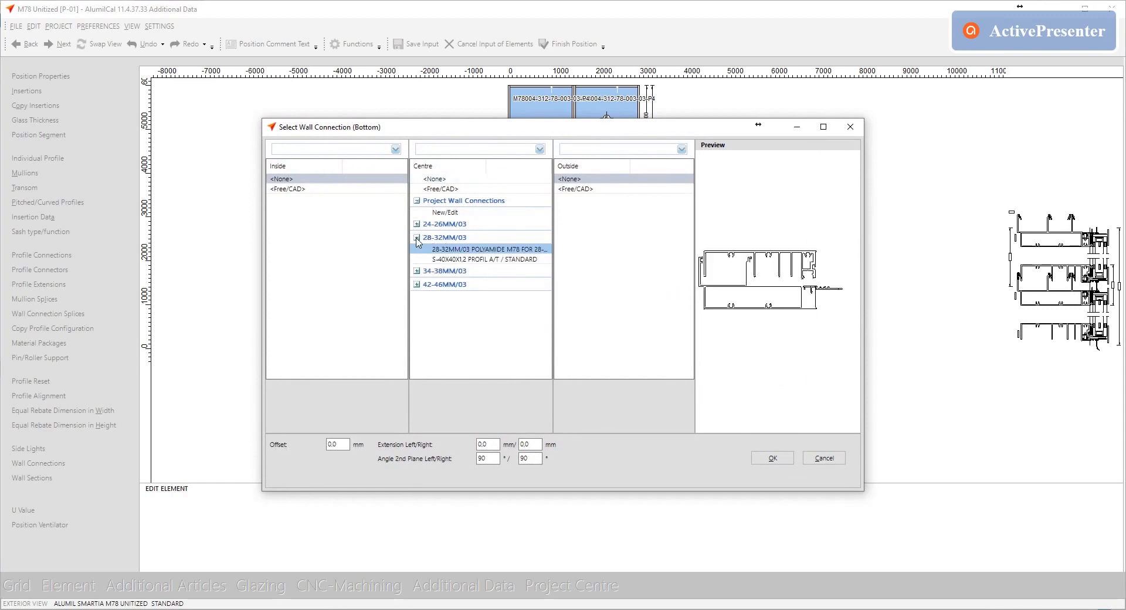
left_click(480, 258)
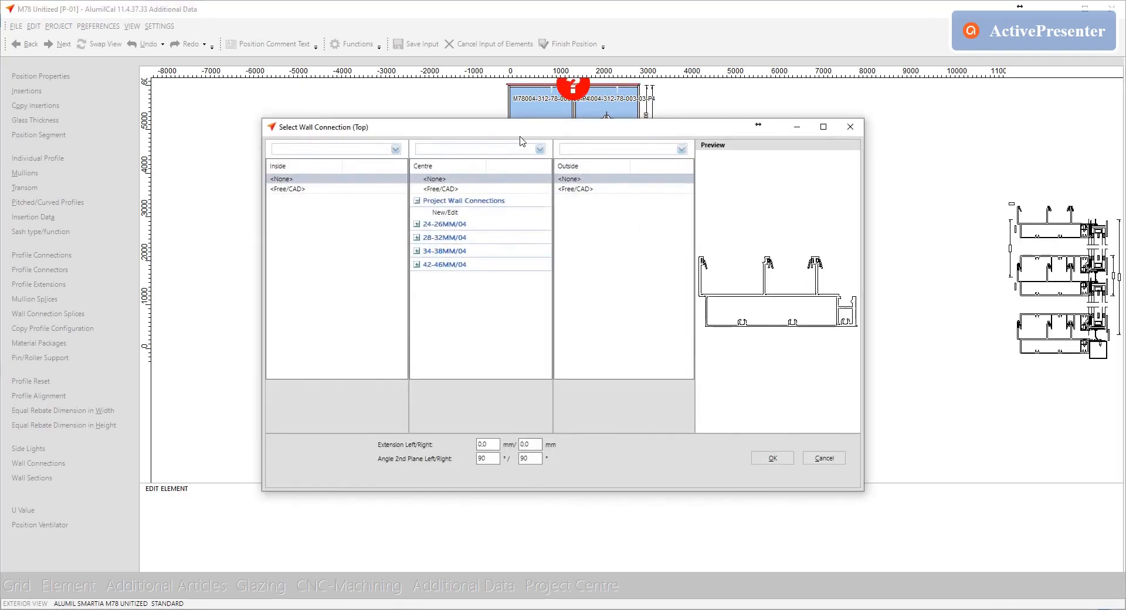
Assign the 28-32MM/04 top and 28-32MM/01 right wall connections
left_click(444, 236)
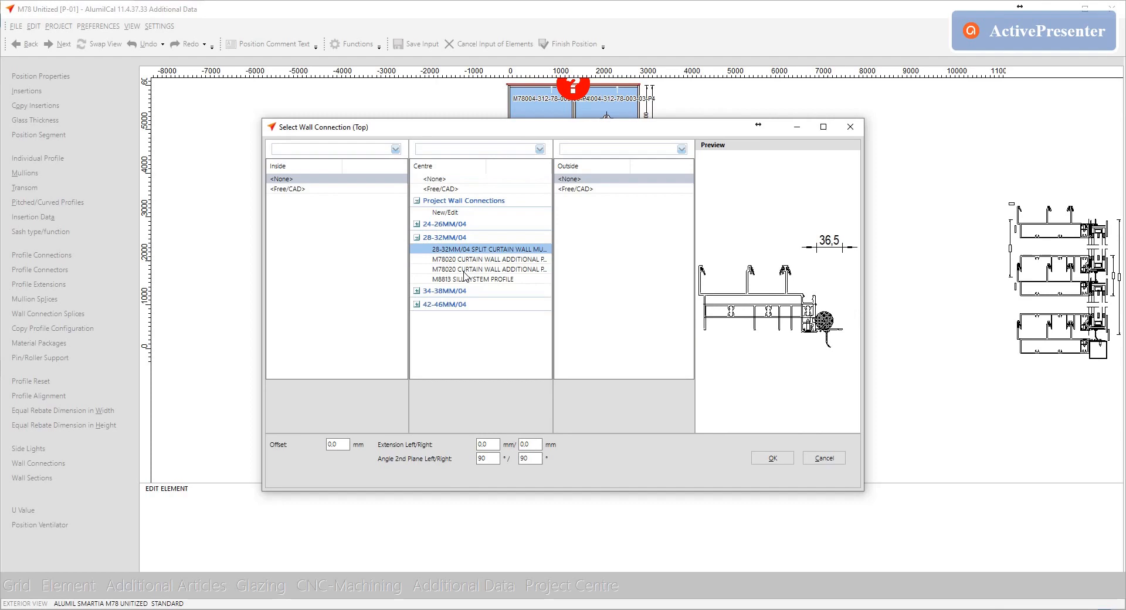
mouse_move(492, 281)
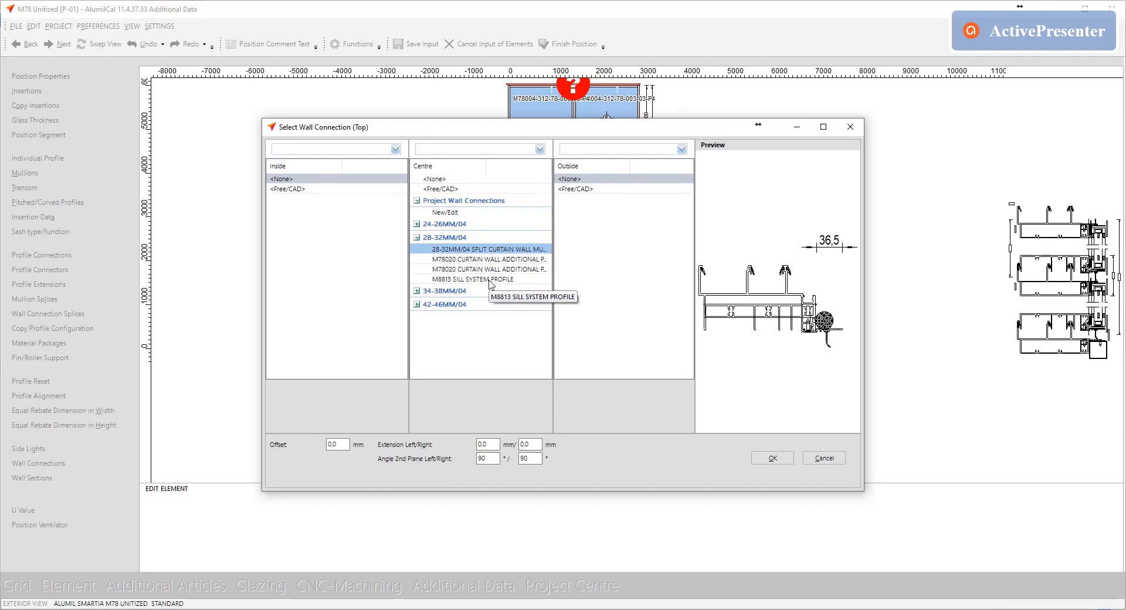
left_click(473, 279)
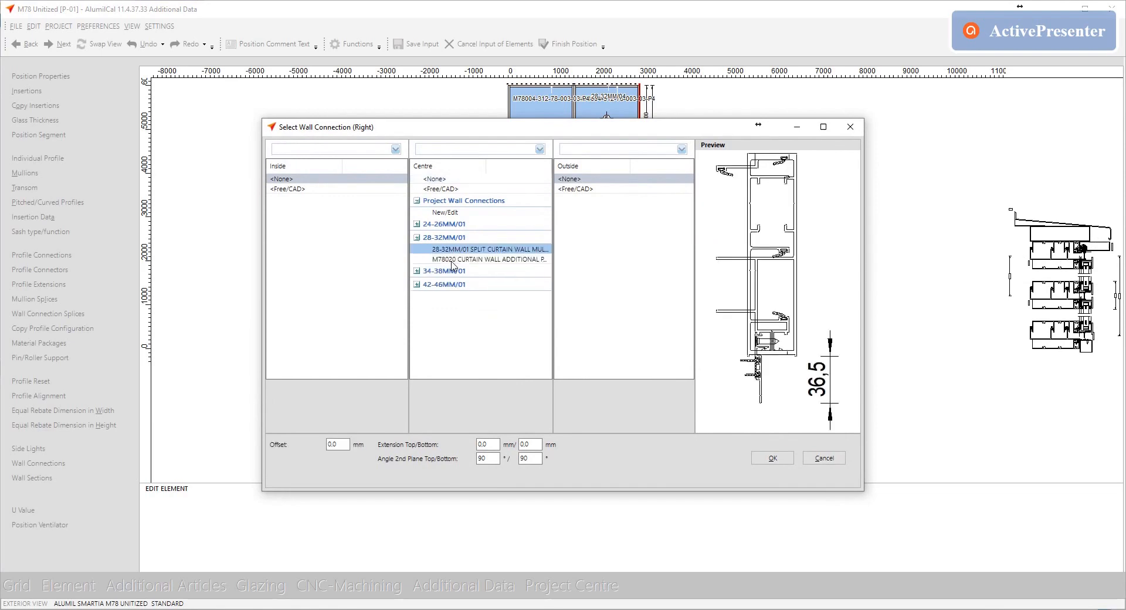
left_click(772, 457)
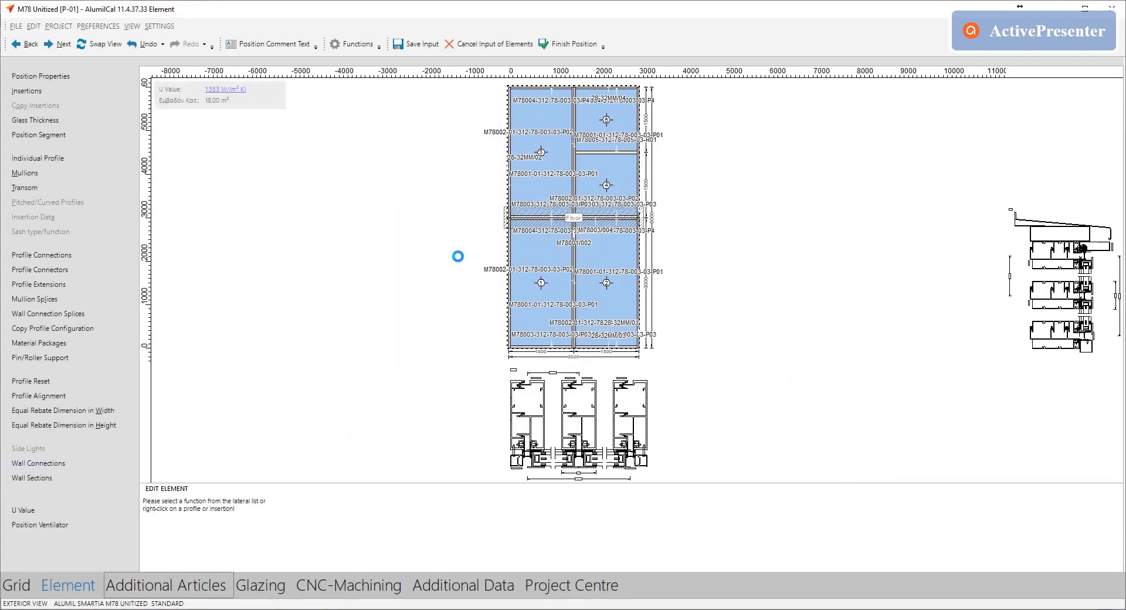
Finish P-01 from the Glazing stage, accepting the natural alternative colour for four articles
left_click(261, 585)
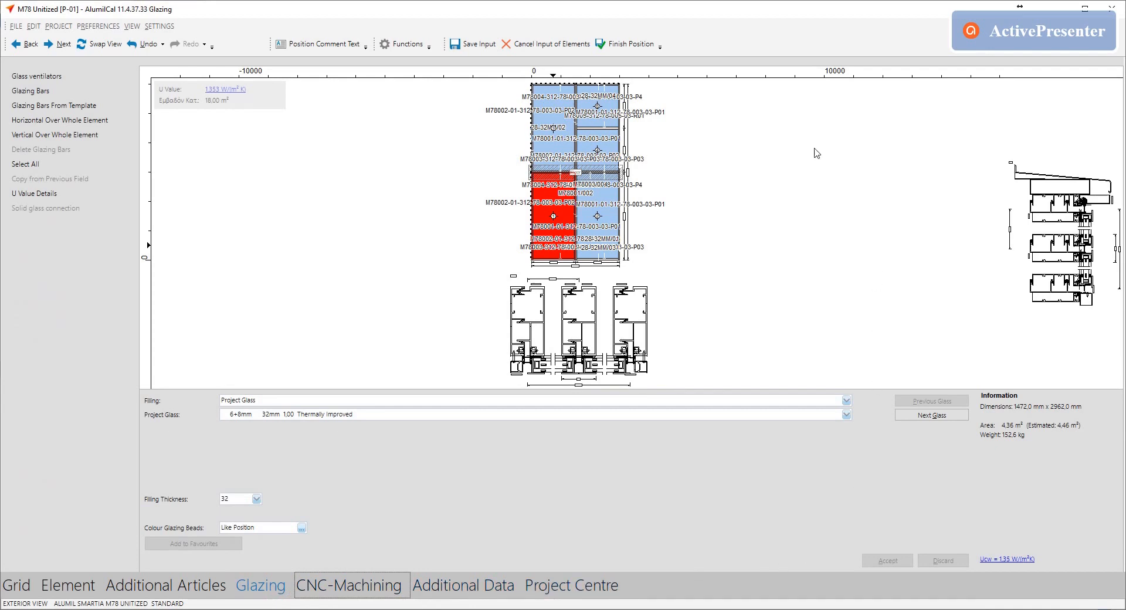
mouse_move(630, 43)
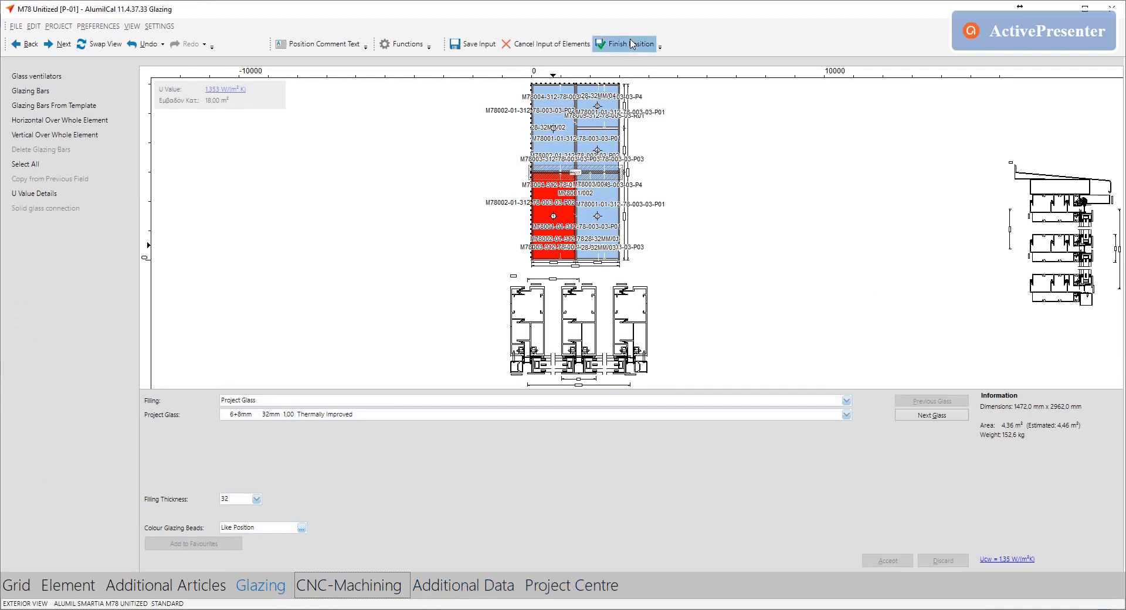
left_click(631, 43)
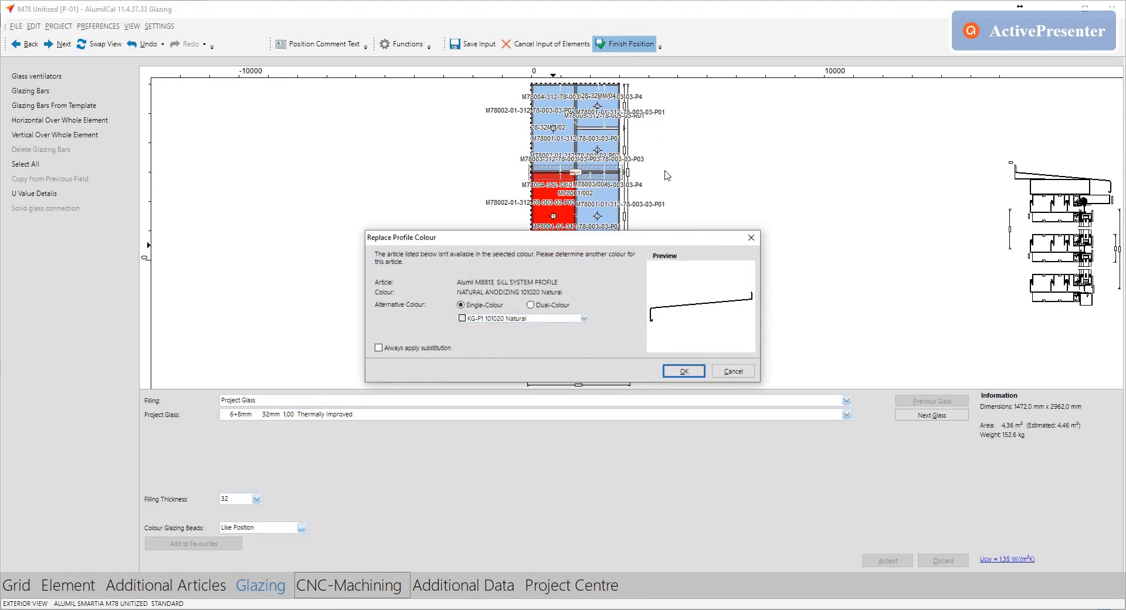
left_click(683, 370)
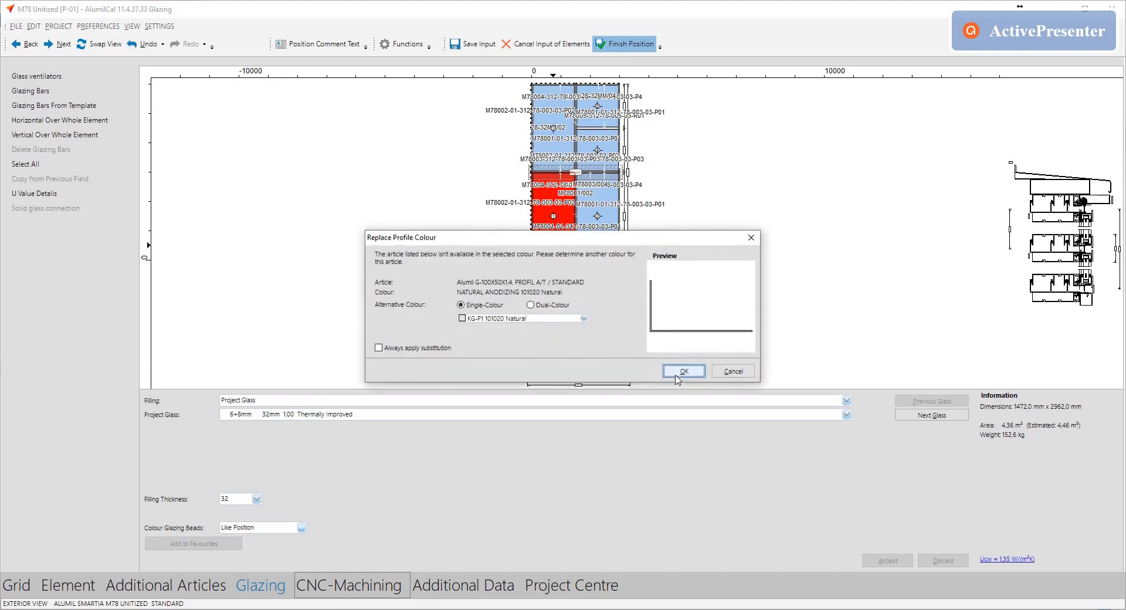
left_click(680, 370)
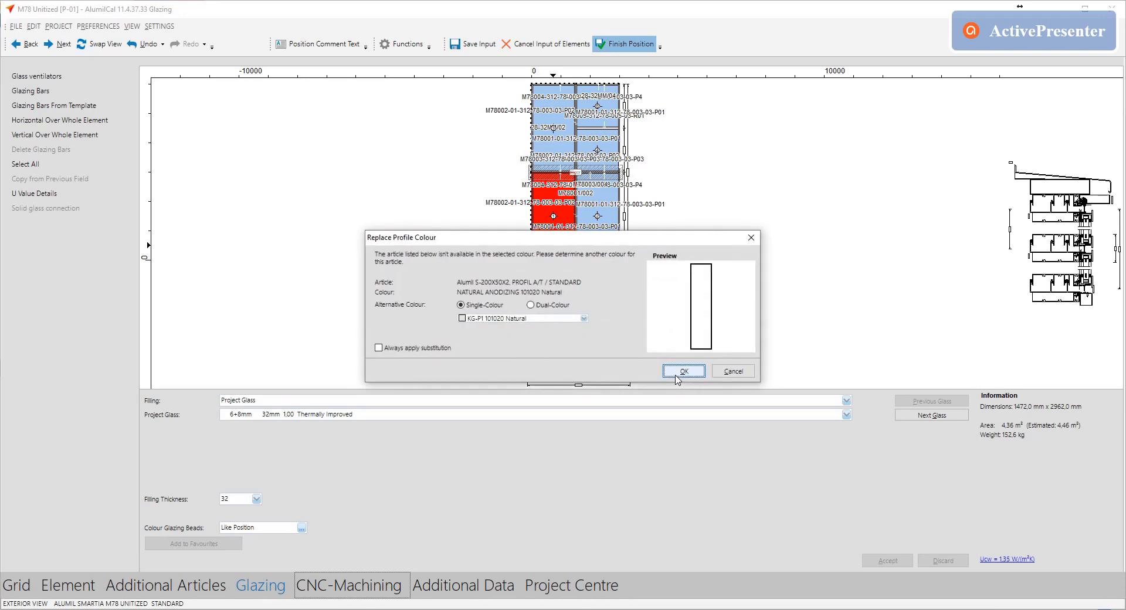
left_click(683, 371)
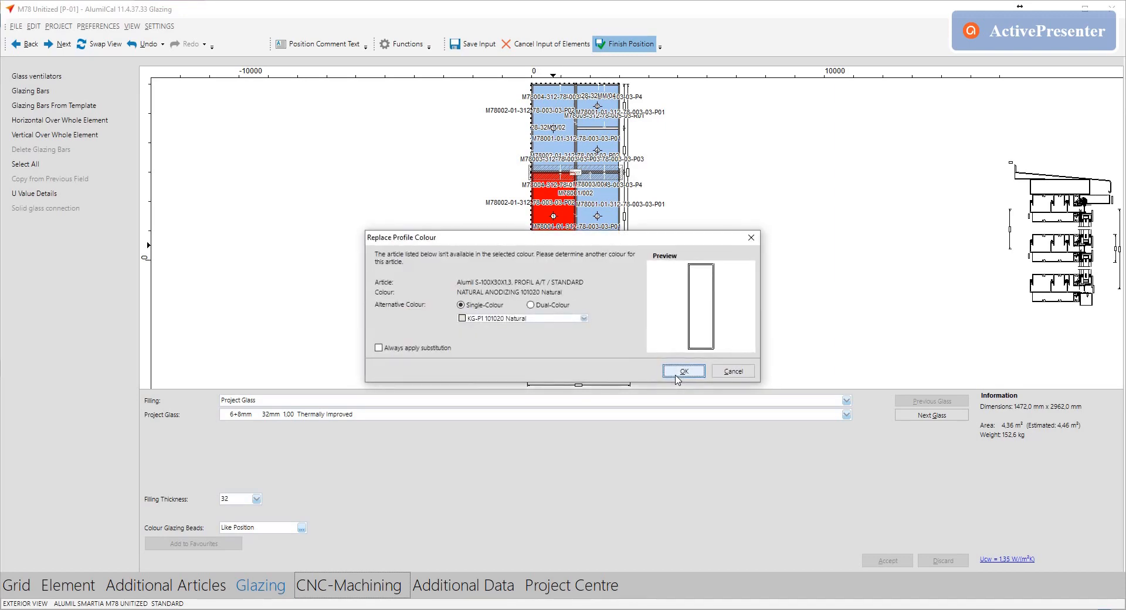
left_click(683, 370)
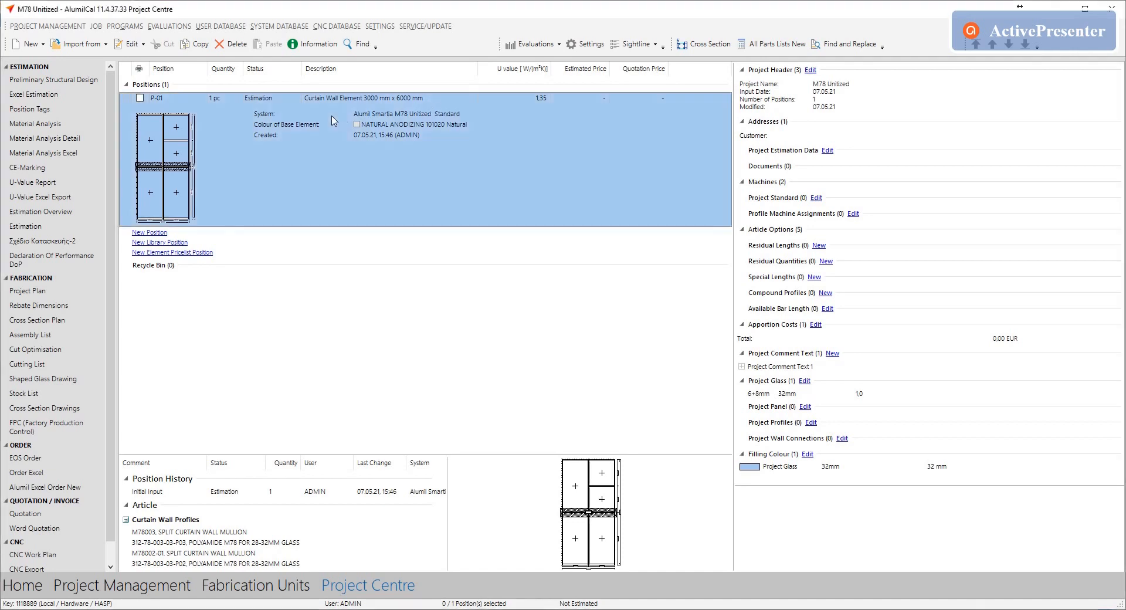
Reopen P-01's element and fill its upper right field with a library window insertion
right_click(332, 120)
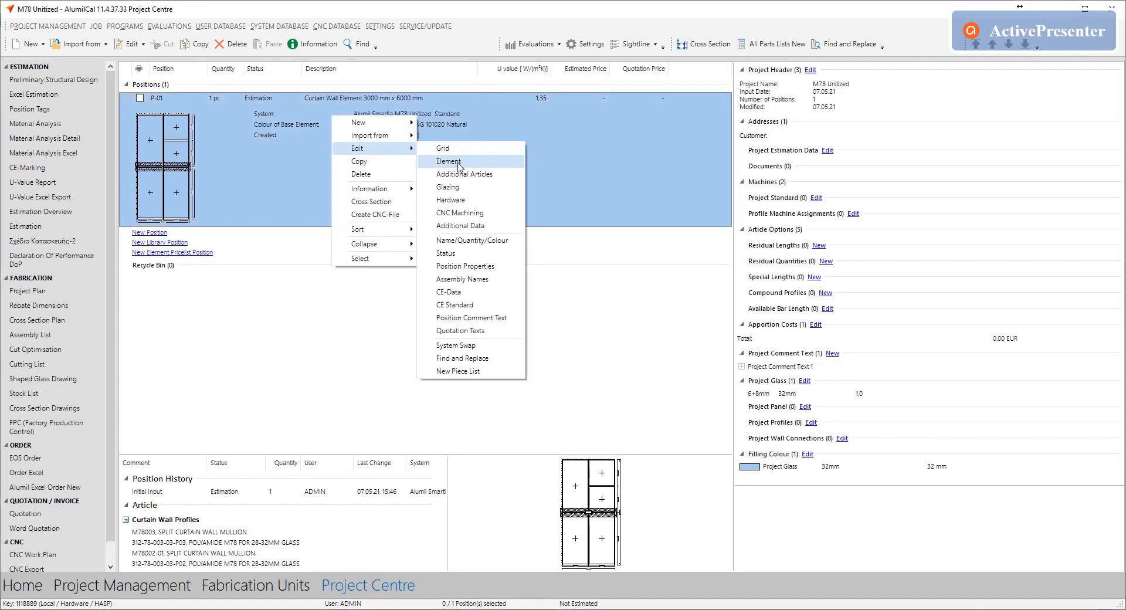
left_click(449, 161)
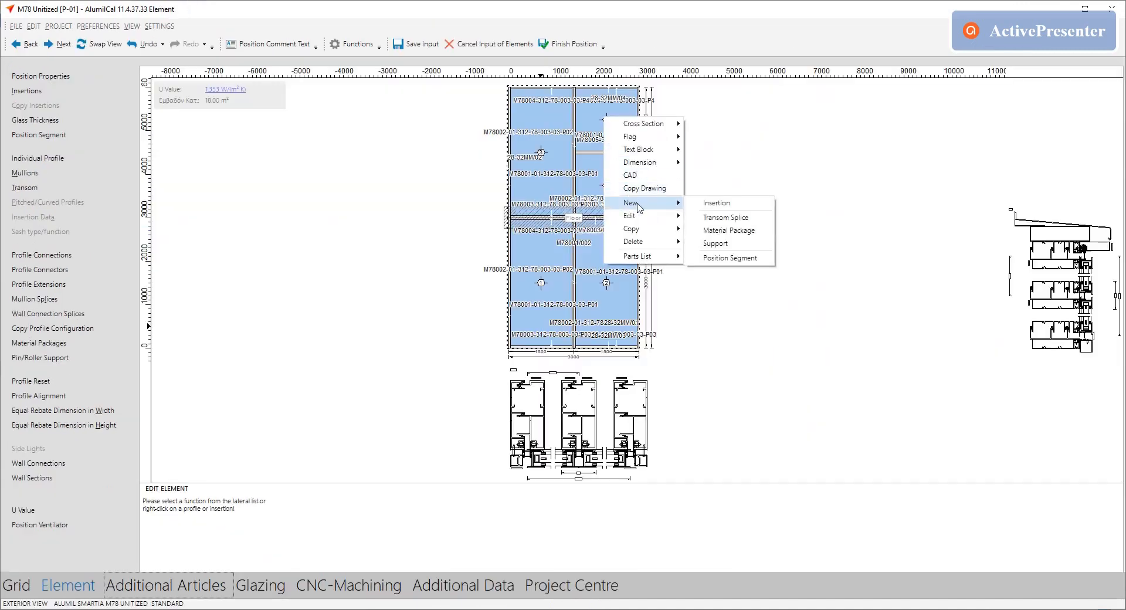
left_click(716, 203)
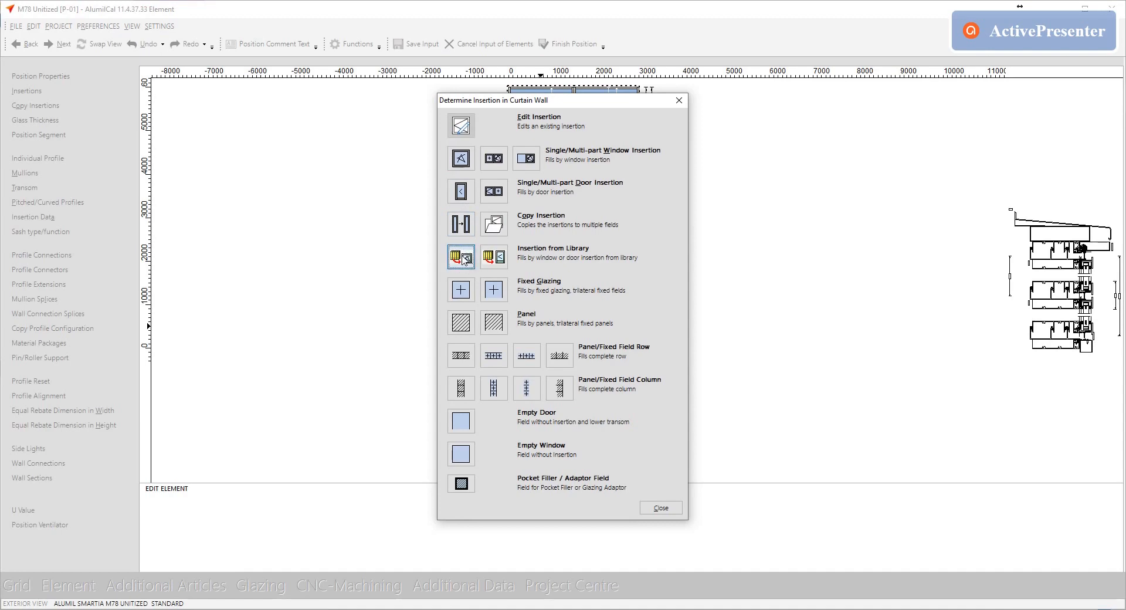
left_click(460, 257)
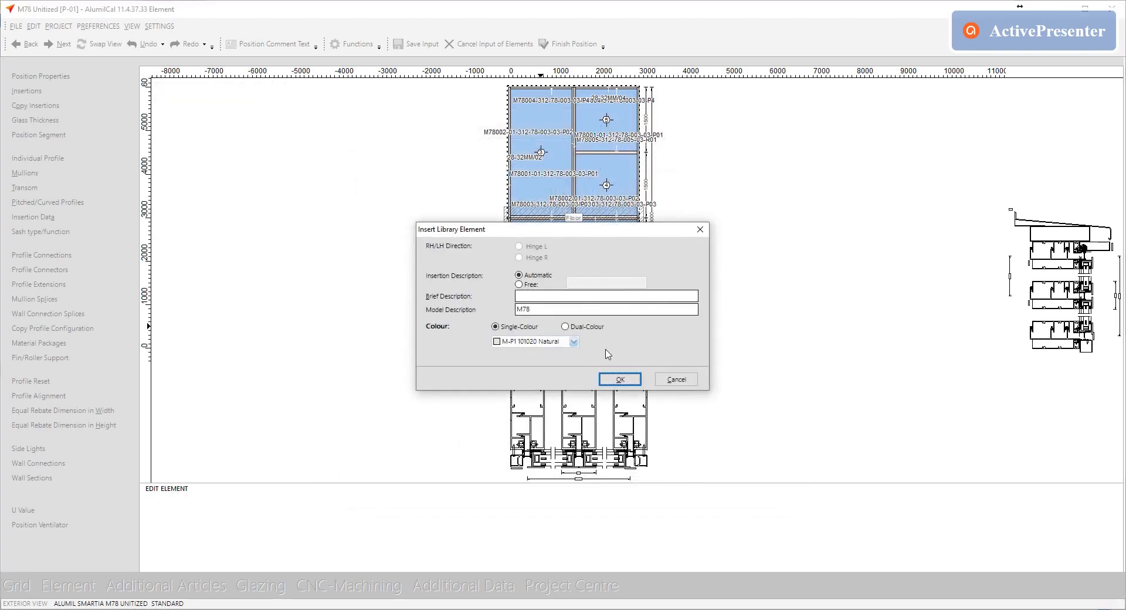
left_click(620, 379)
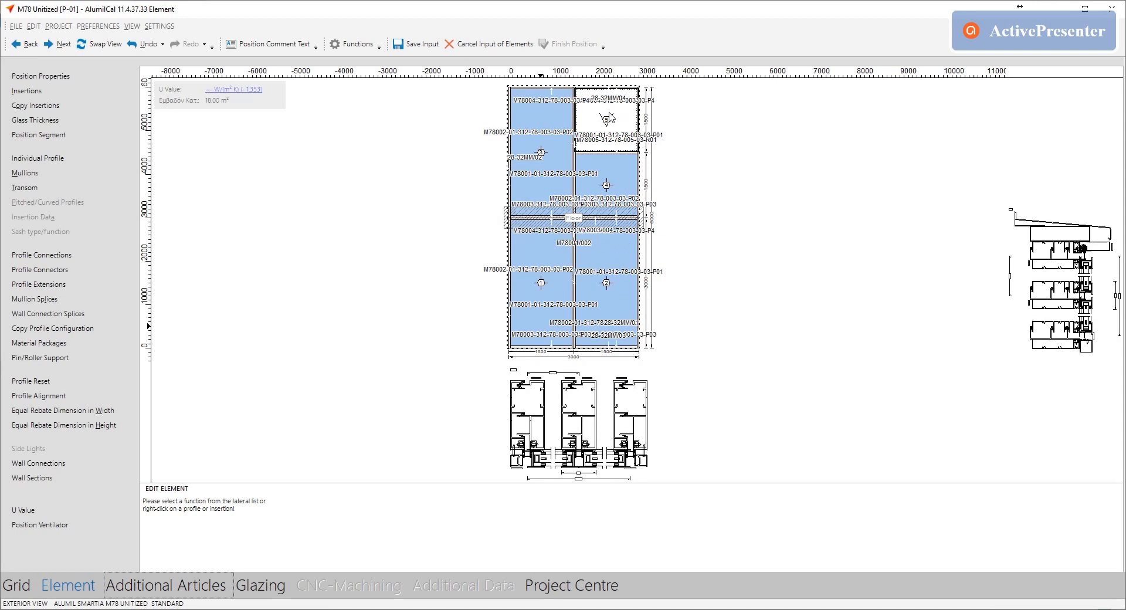
right_click(606, 118)
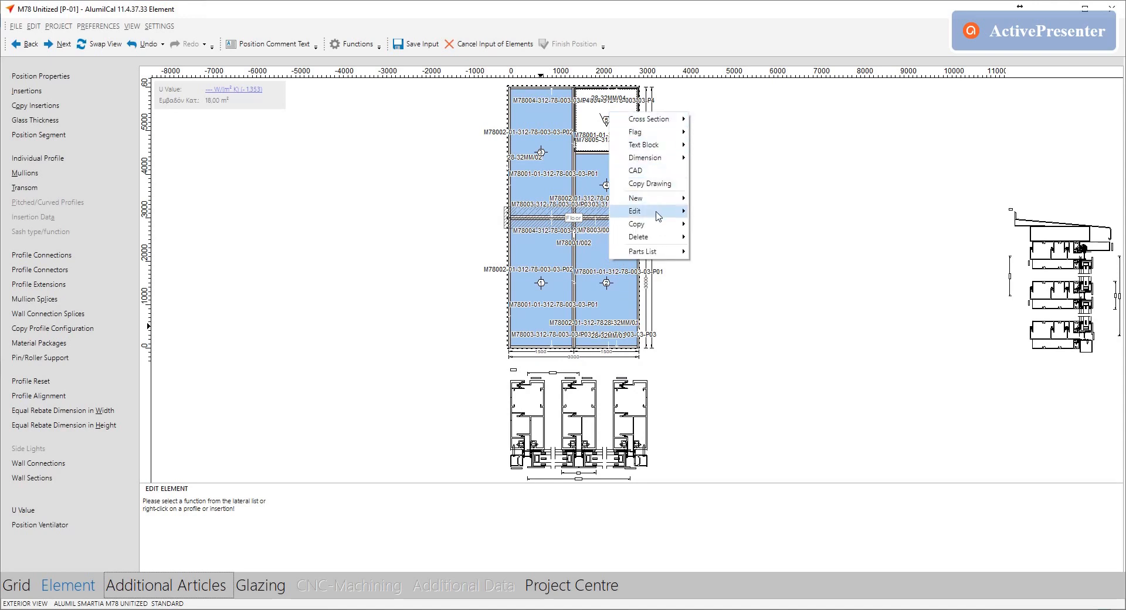
mouse_move(635, 210)
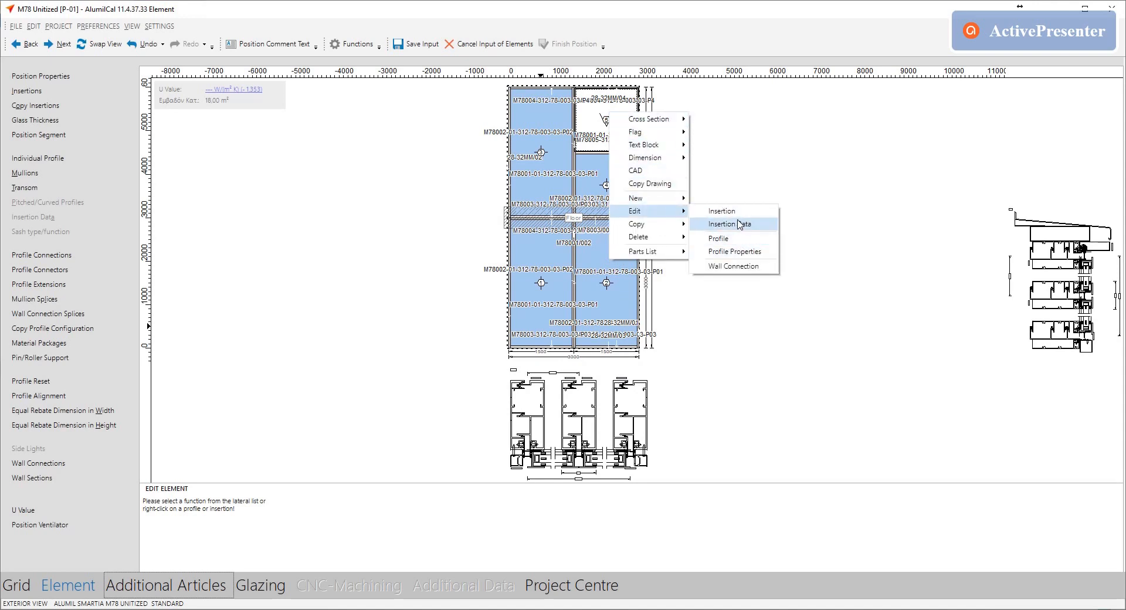
mouse_move(721, 210)
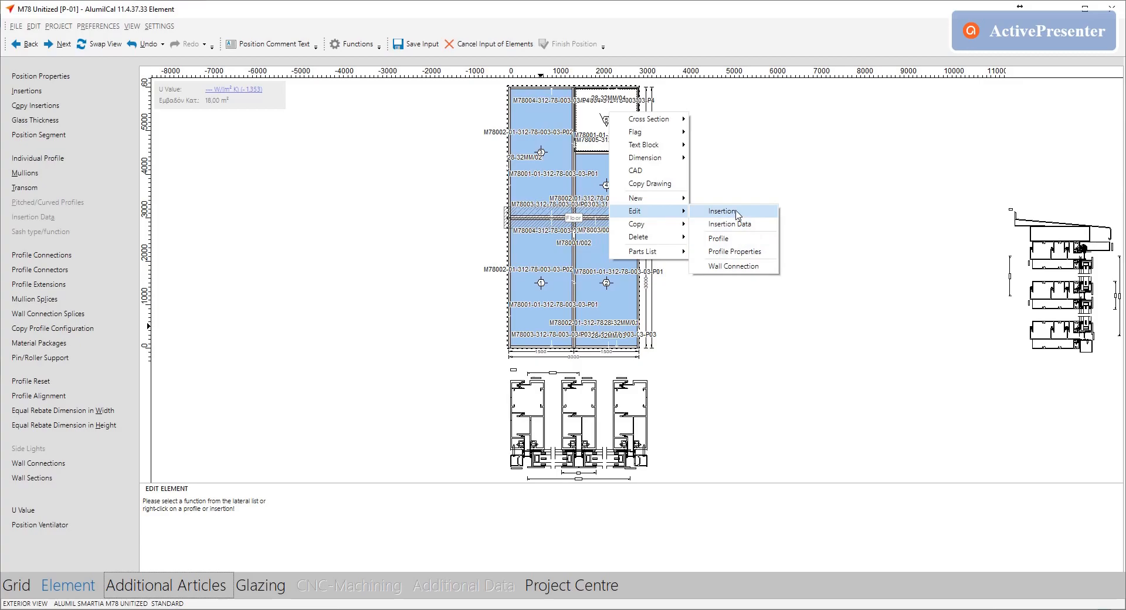
left_click(721, 210)
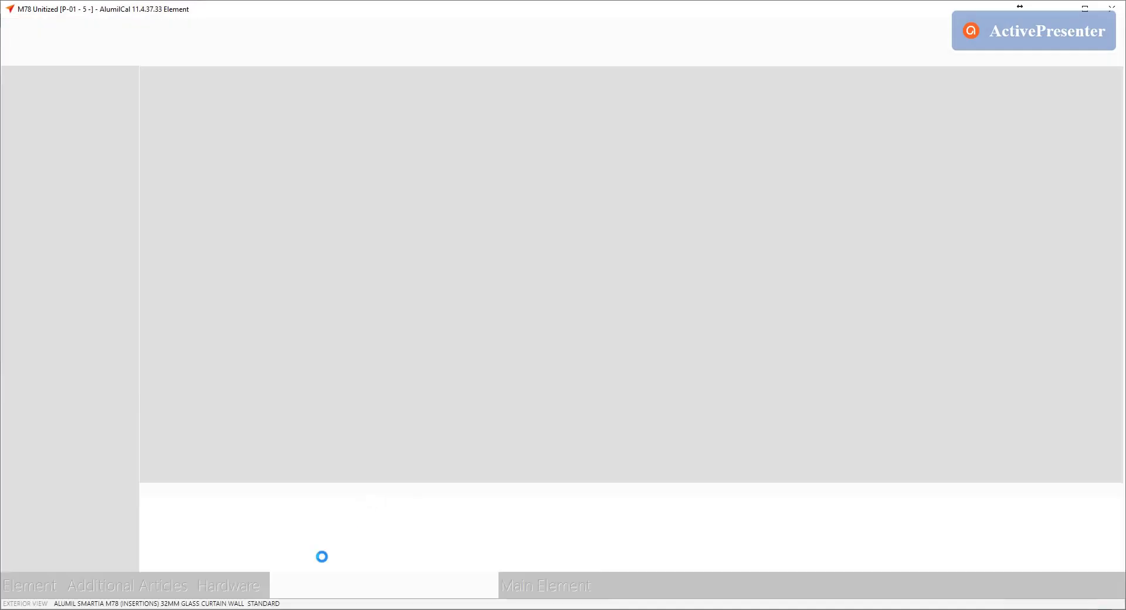
left_click(228, 585)
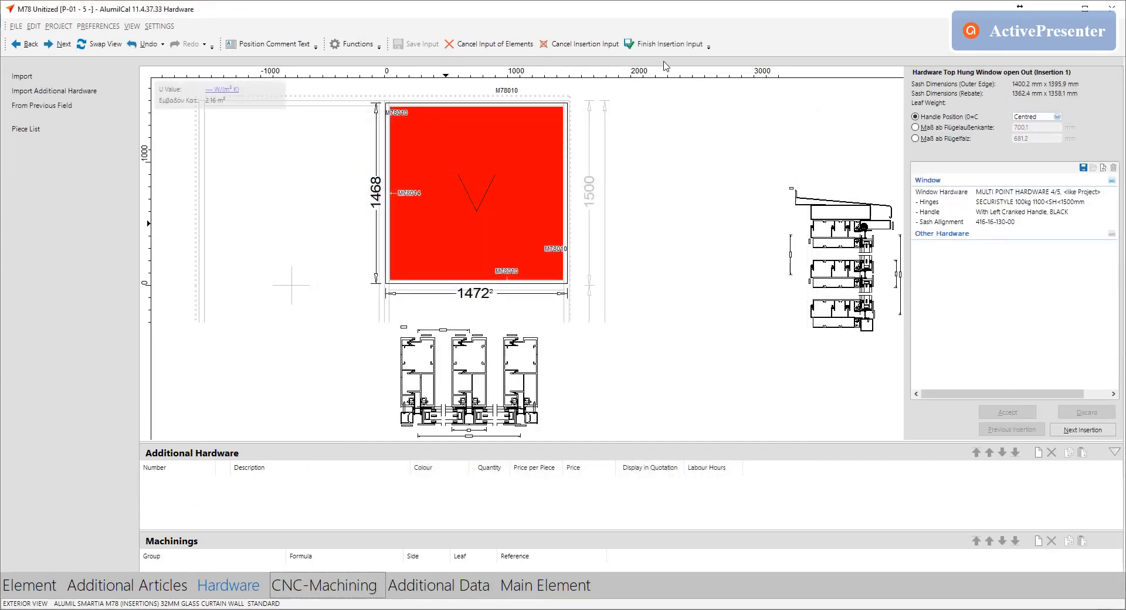
left_click(262, 585)
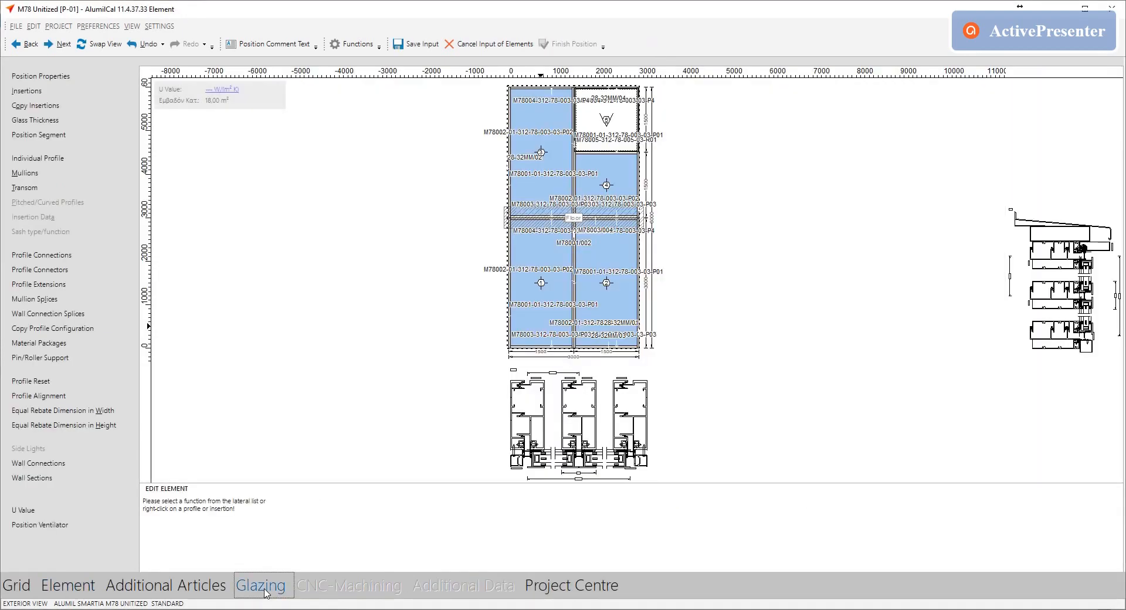
Move P-01 to the Glazing stage and finish the position, calculating its piece list
left_click(260, 585)
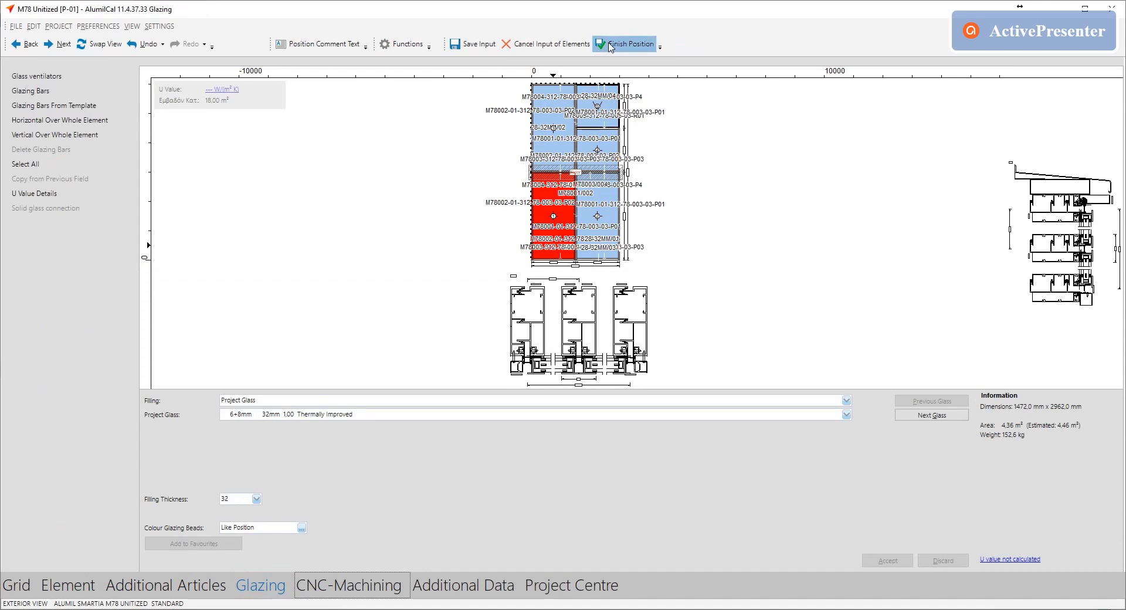
left_click(629, 44)
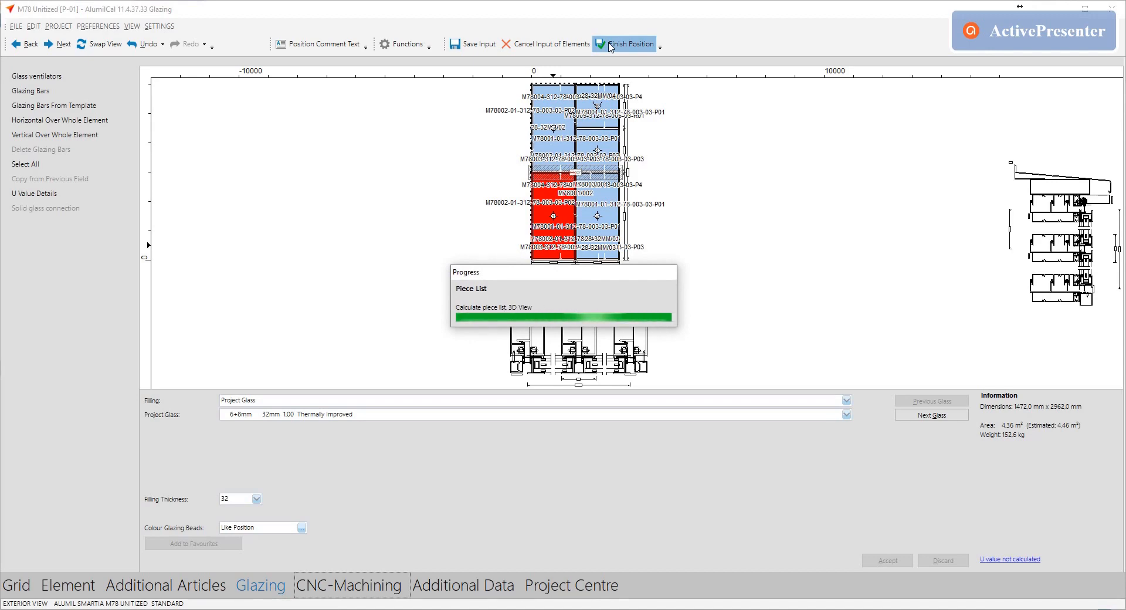
left_click(628, 43)
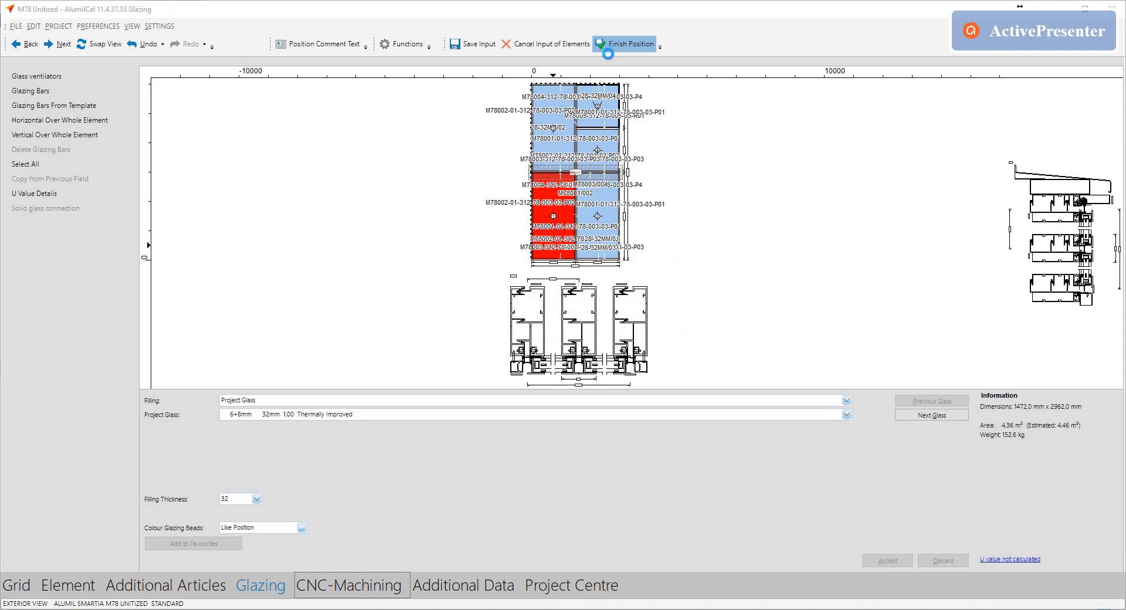
left_click(625, 44)
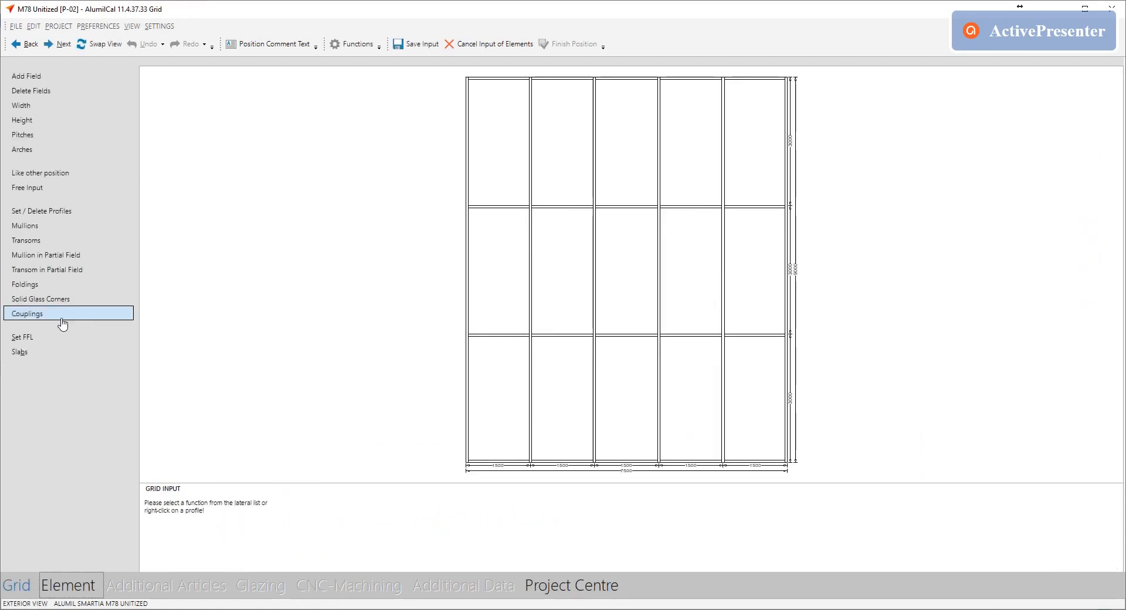
Assign the M78001/002 Mullion Coupling to P-02's selected grid profiles and apply it
left_click(27, 314)
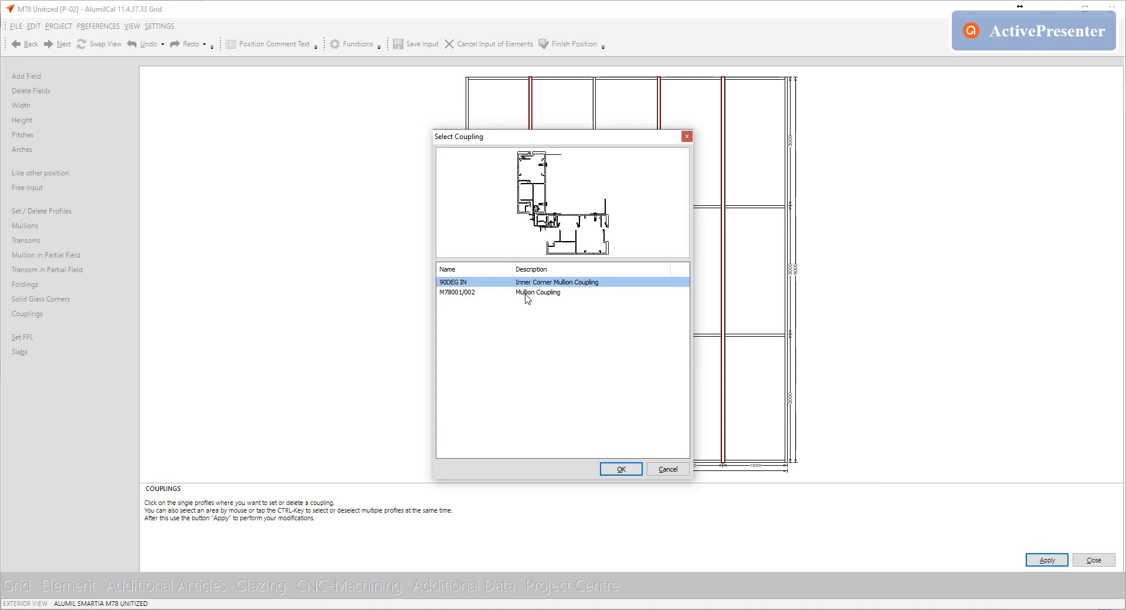
left_click(619, 468)
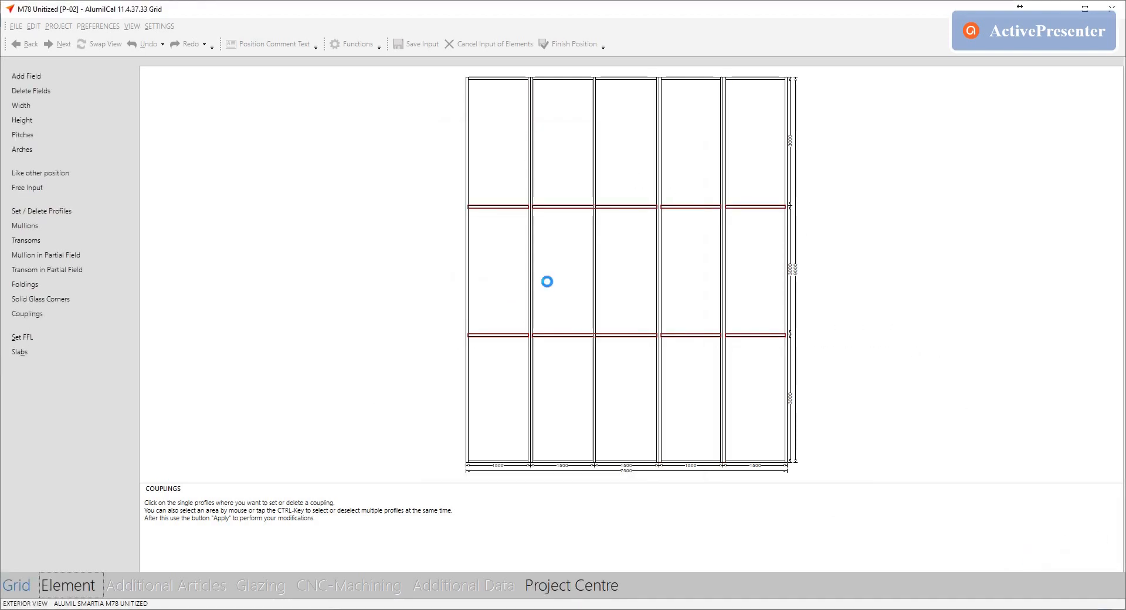
left_click(25, 284)
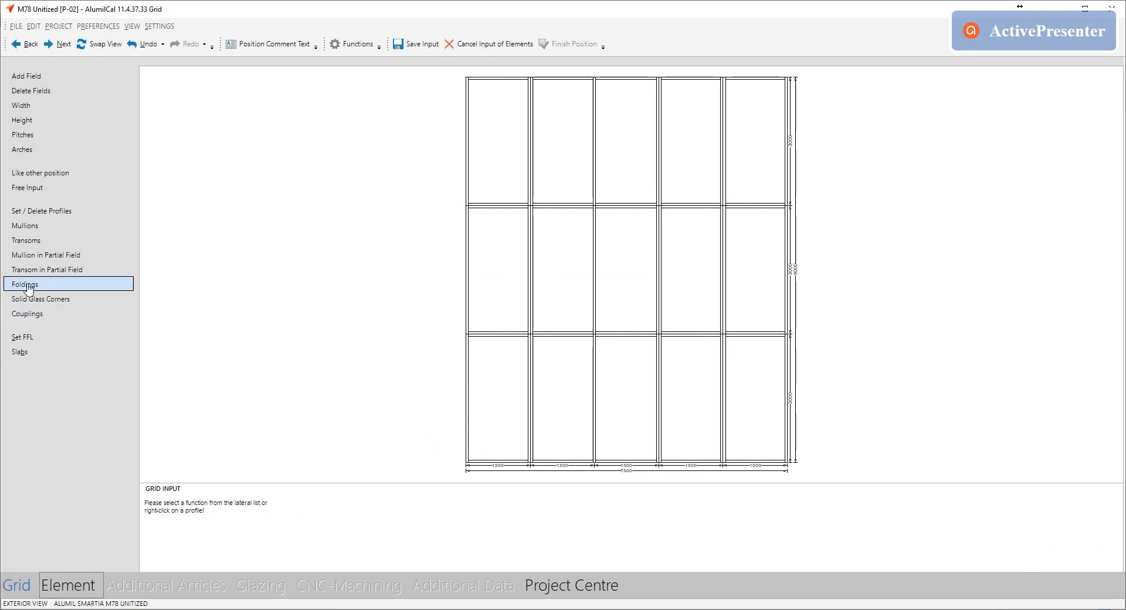
Set P-02's central mullion as a 90° outer corner folded on both sides
left_click(24, 284)
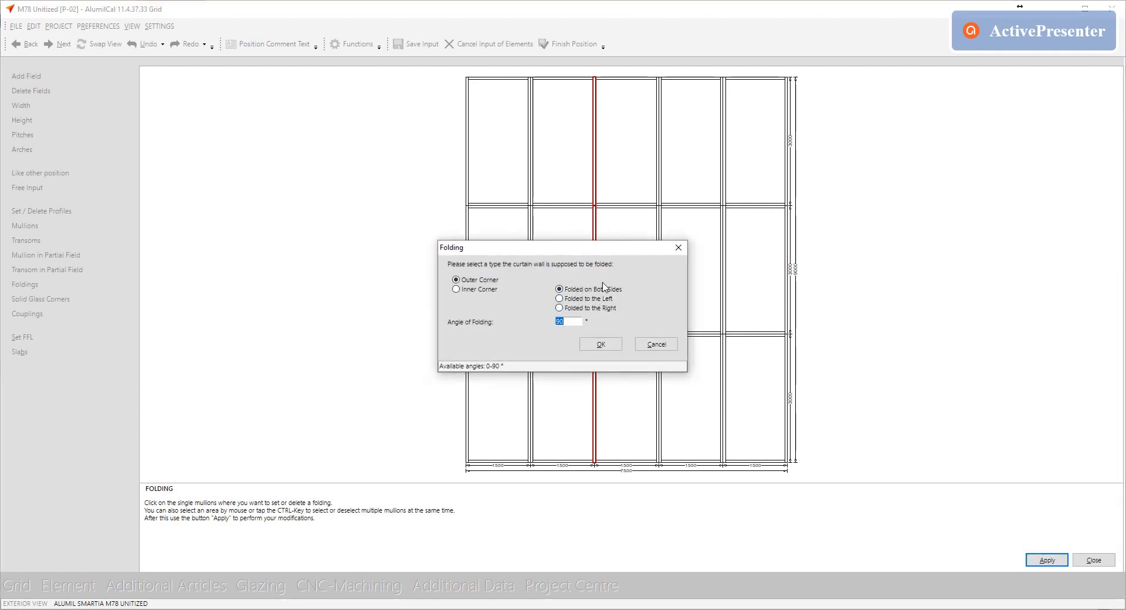
left_click(456, 279)
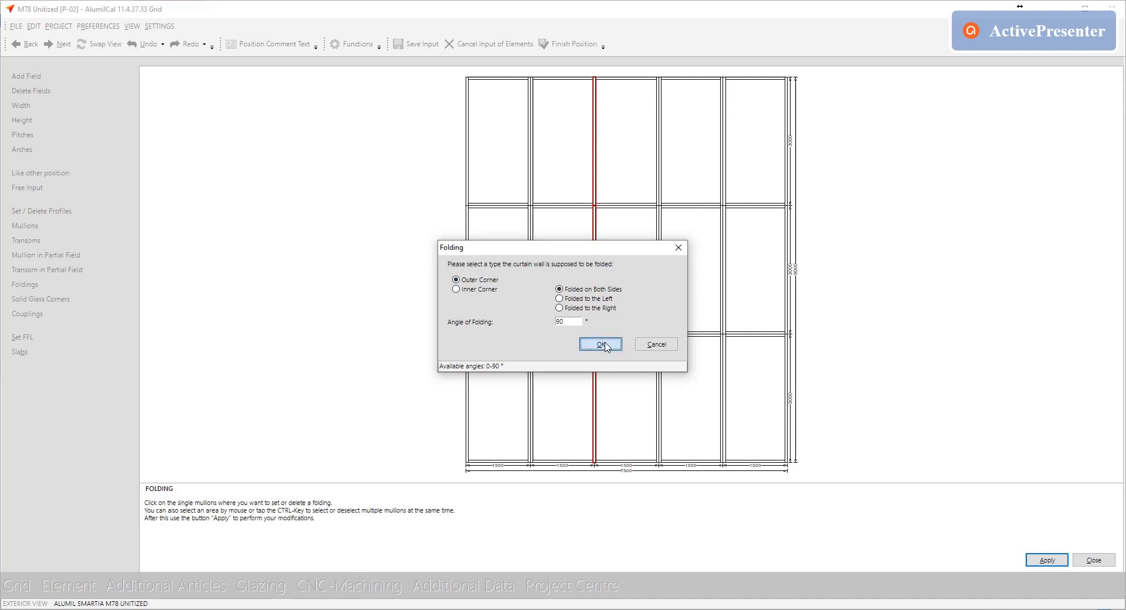
left_click(599, 344)
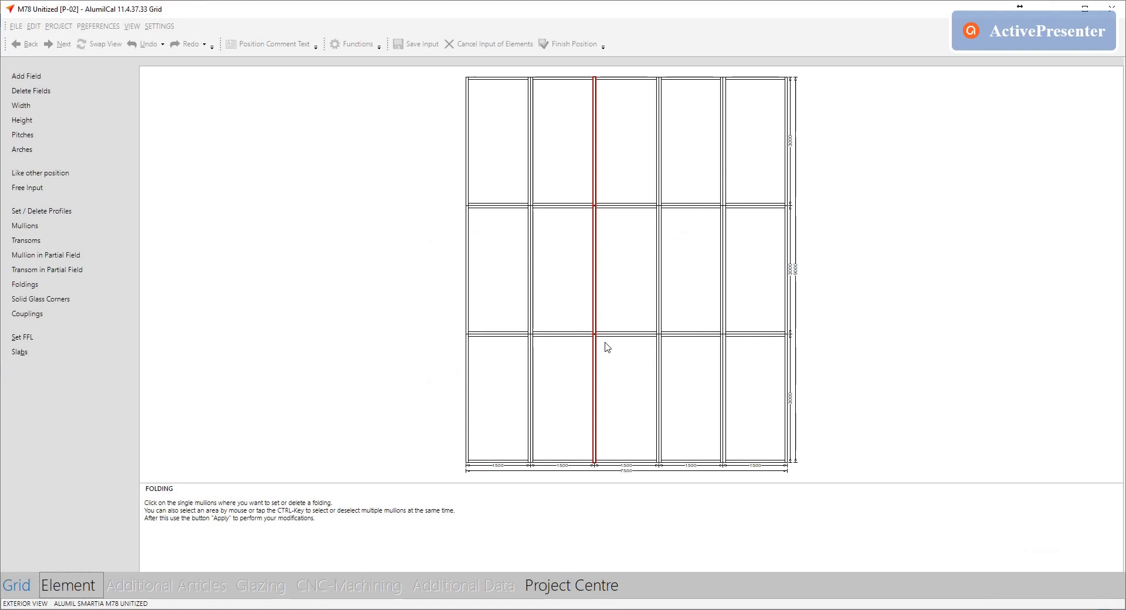
left_click(63, 43)
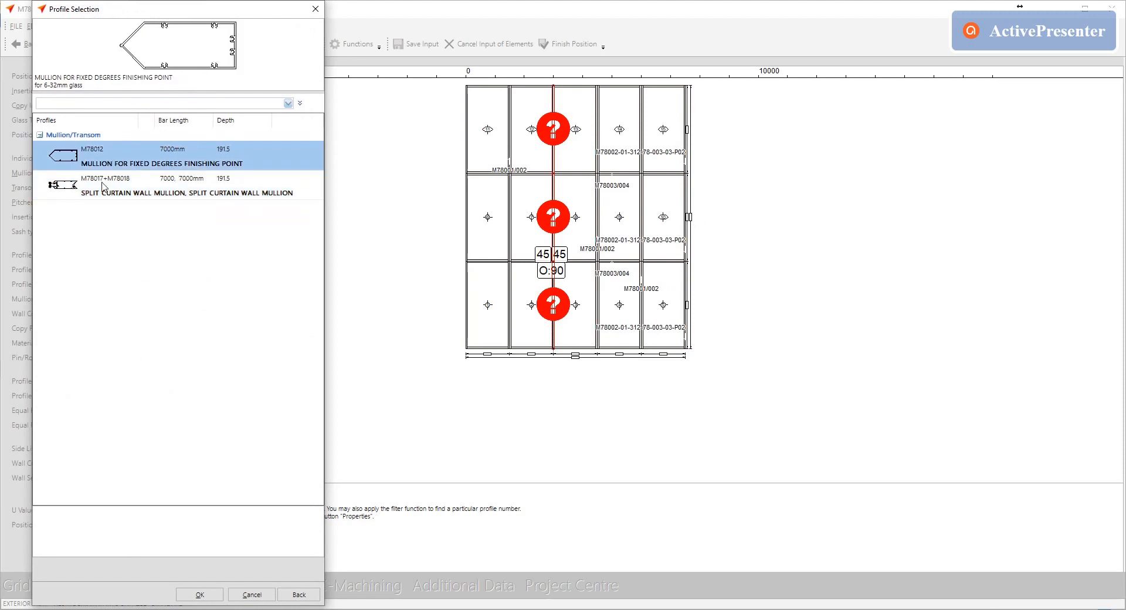
Choose the fixed-degrees corner mullion profile and add wall connections on top and both sides
left_click(199, 595)
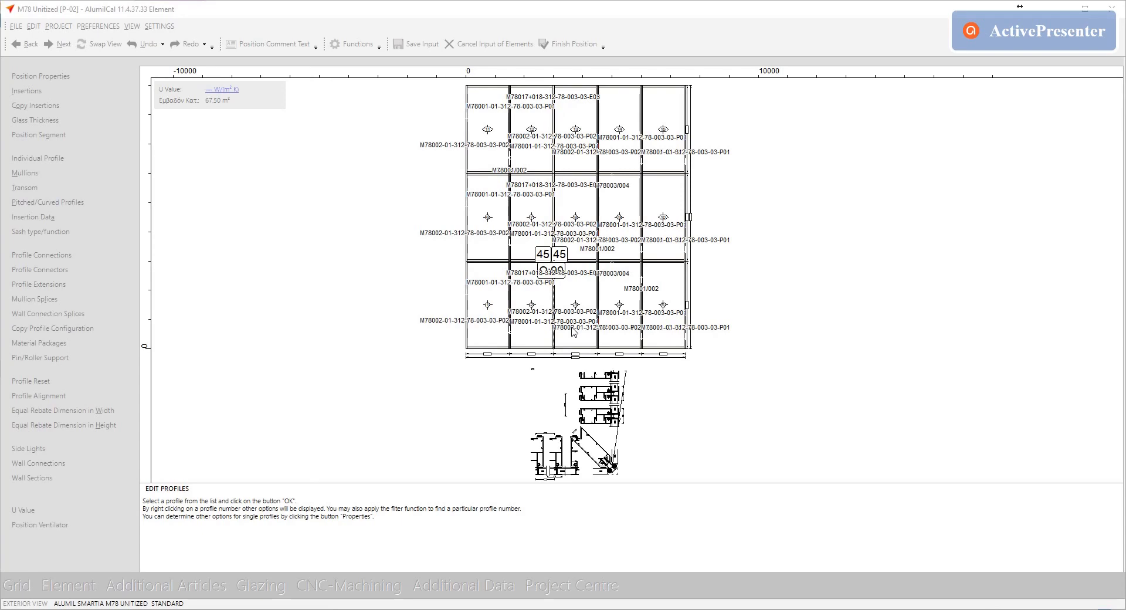
left_click(38, 462)
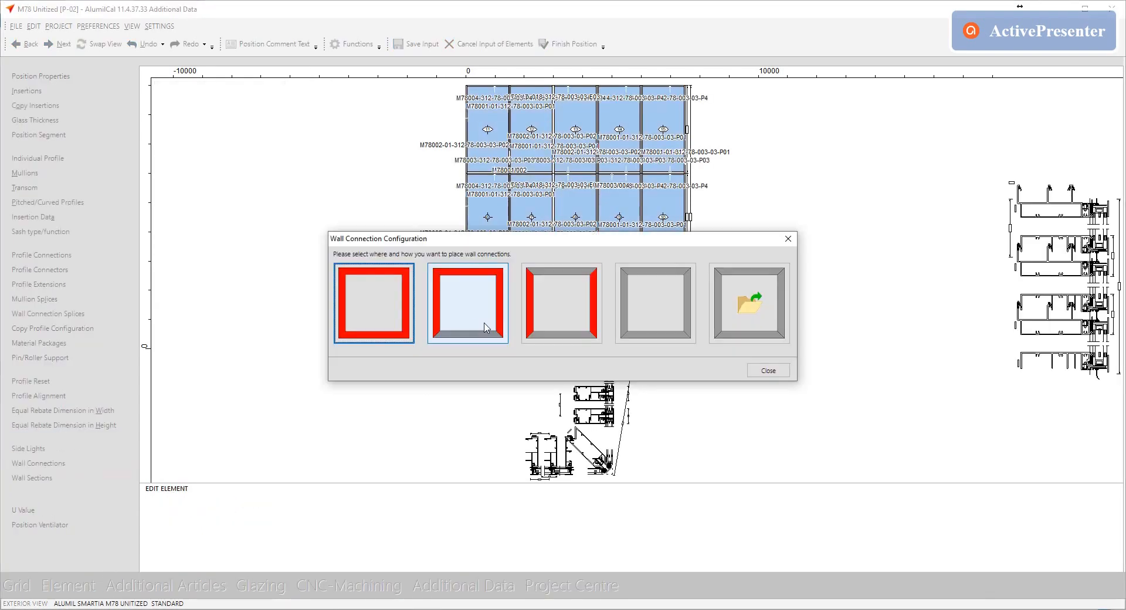
left_click(466, 302)
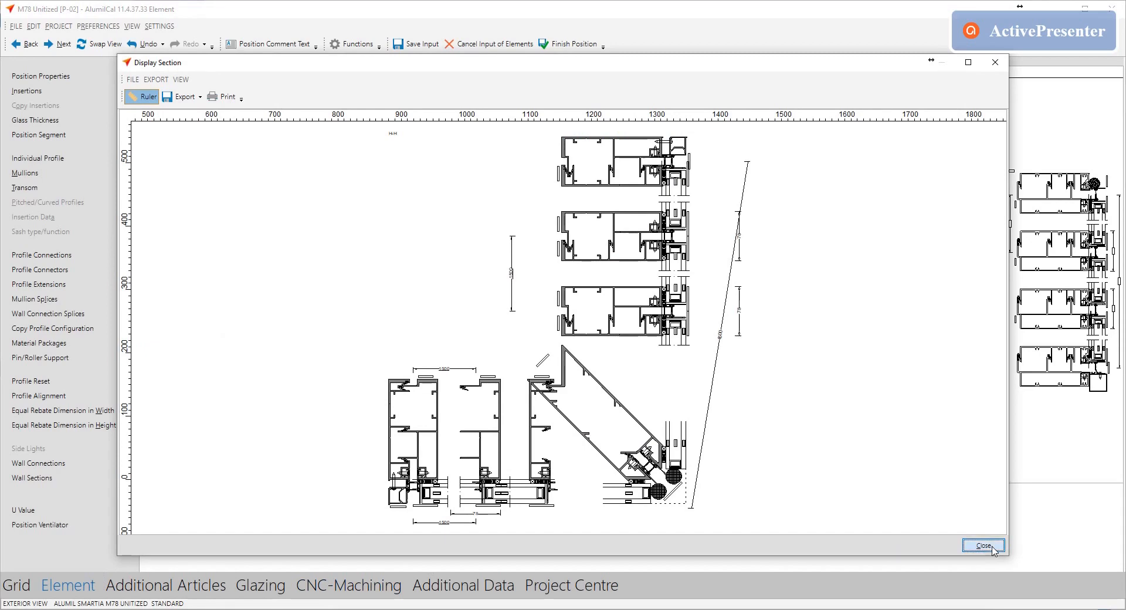
left_click(982, 546)
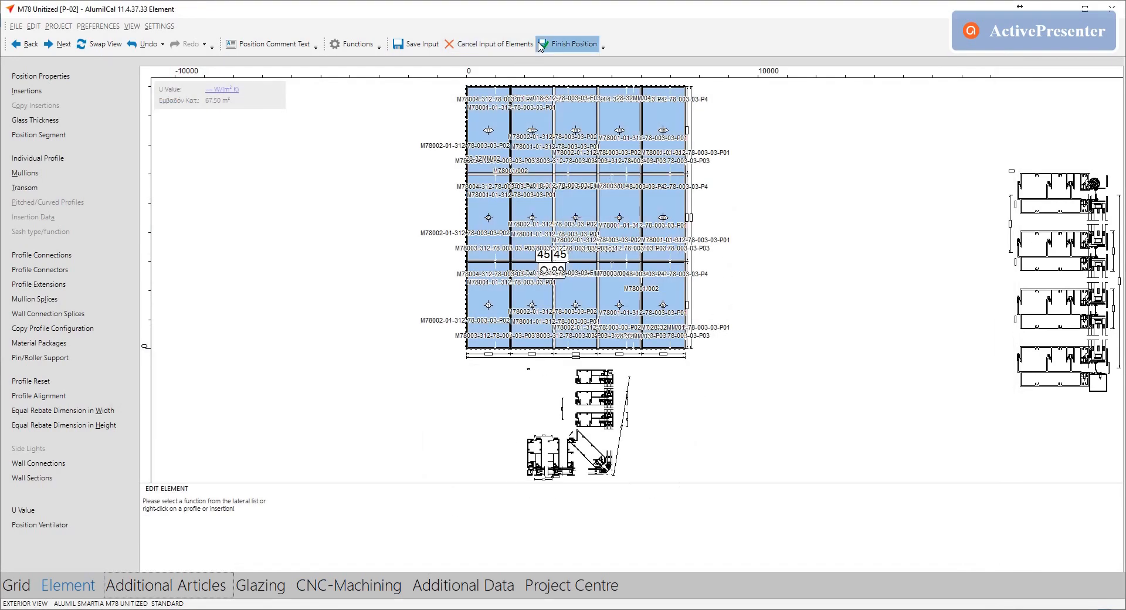
Finish P-02 with its piece list calculated and start a new position
left_click(571, 44)
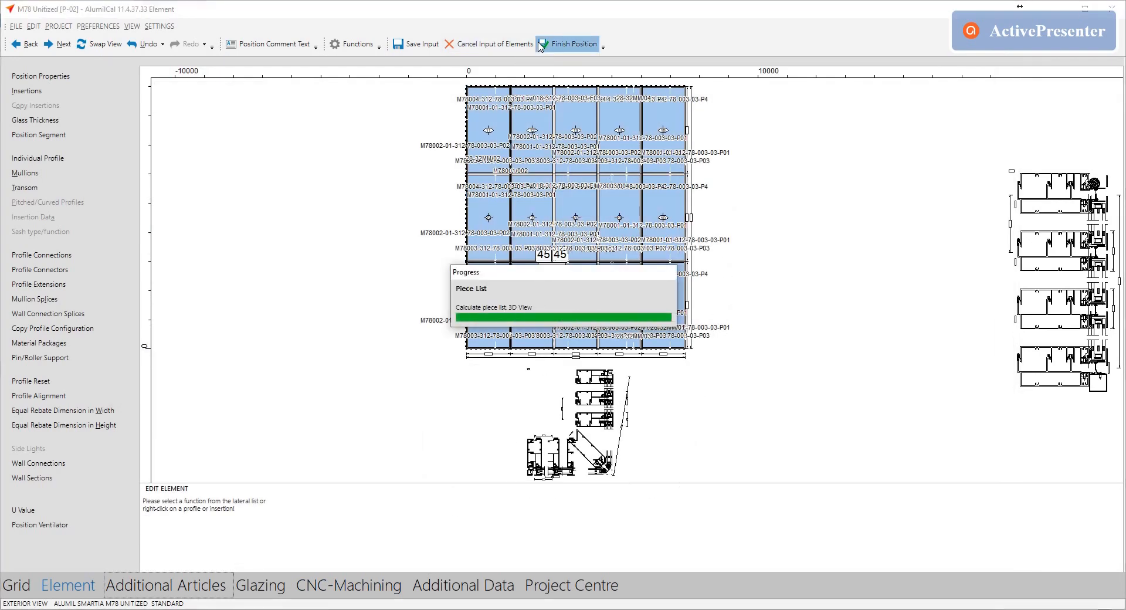
left_click(572, 43)
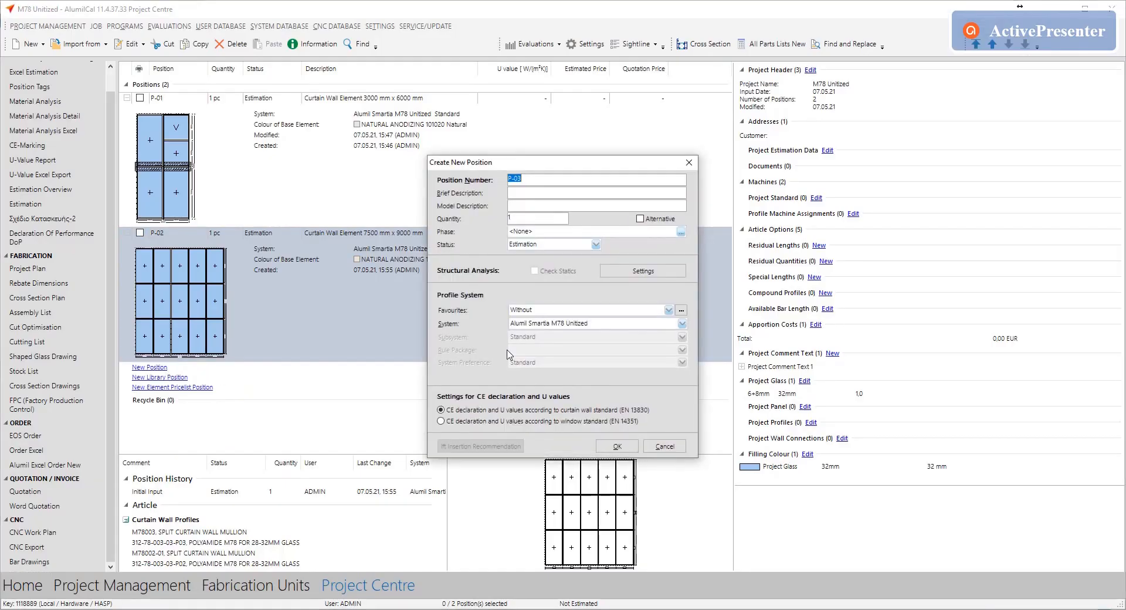
Create position P-03 with a six-field, 8500 mm wide grid of 5 rows and apply it
left_click(615, 446)
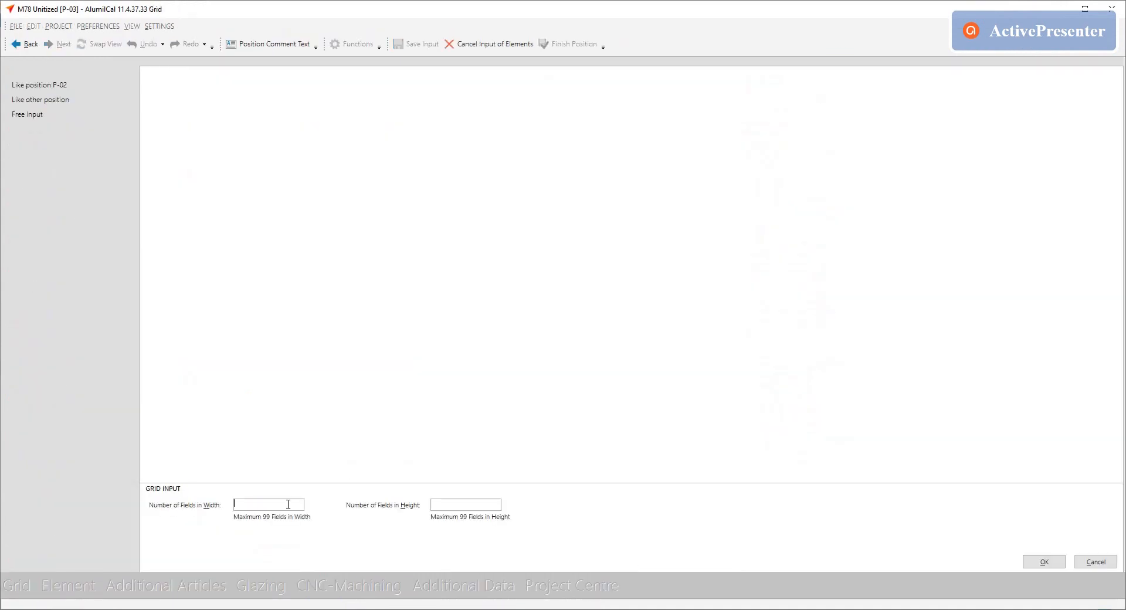
type("5")
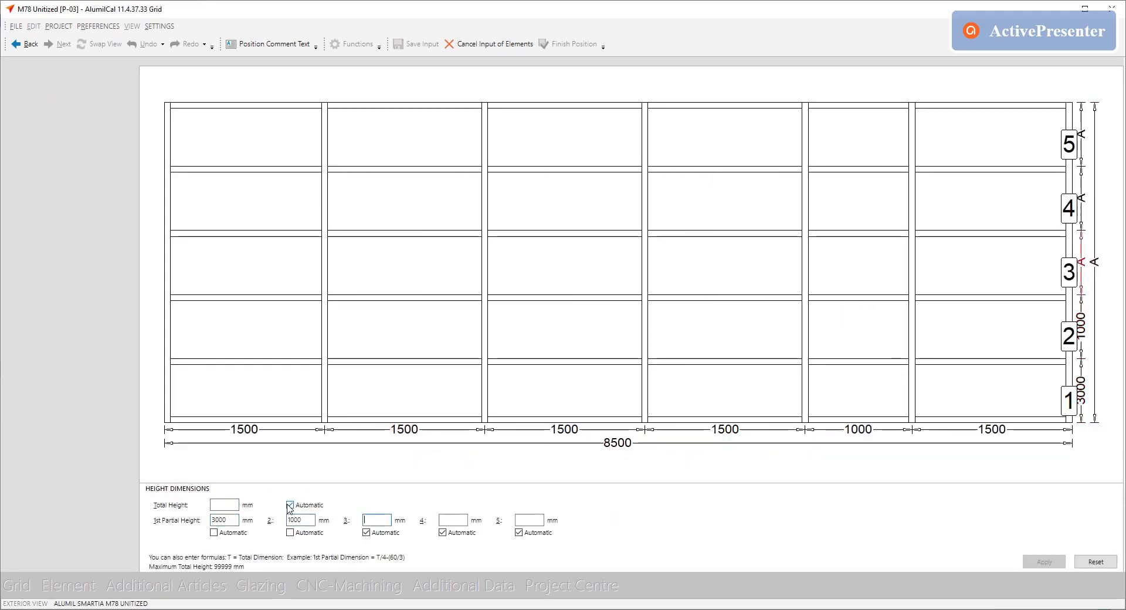
left_click(68, 585)
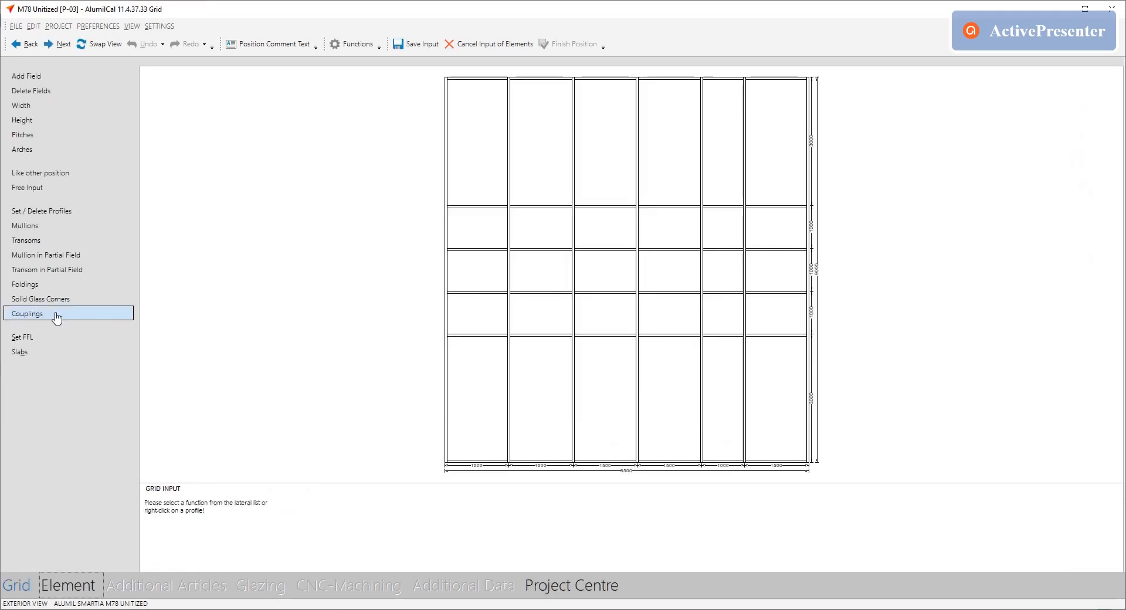
Apply Transom Coupling to P-03's transoms and the 90DEG IN coupling to the centre mullion
left_click(27, 313)
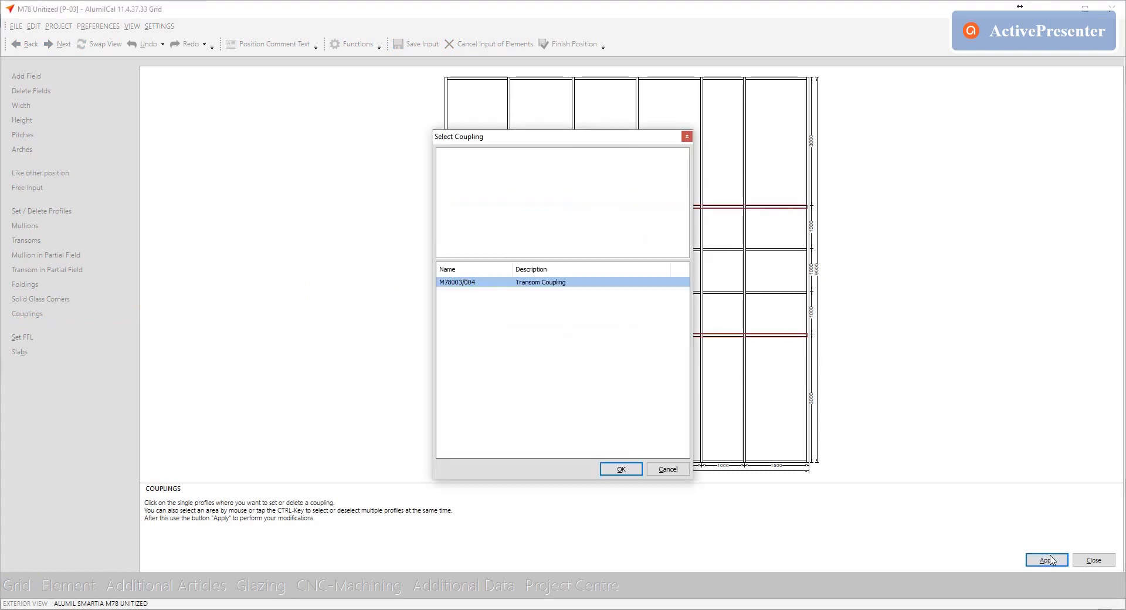
left_click(619, 469)
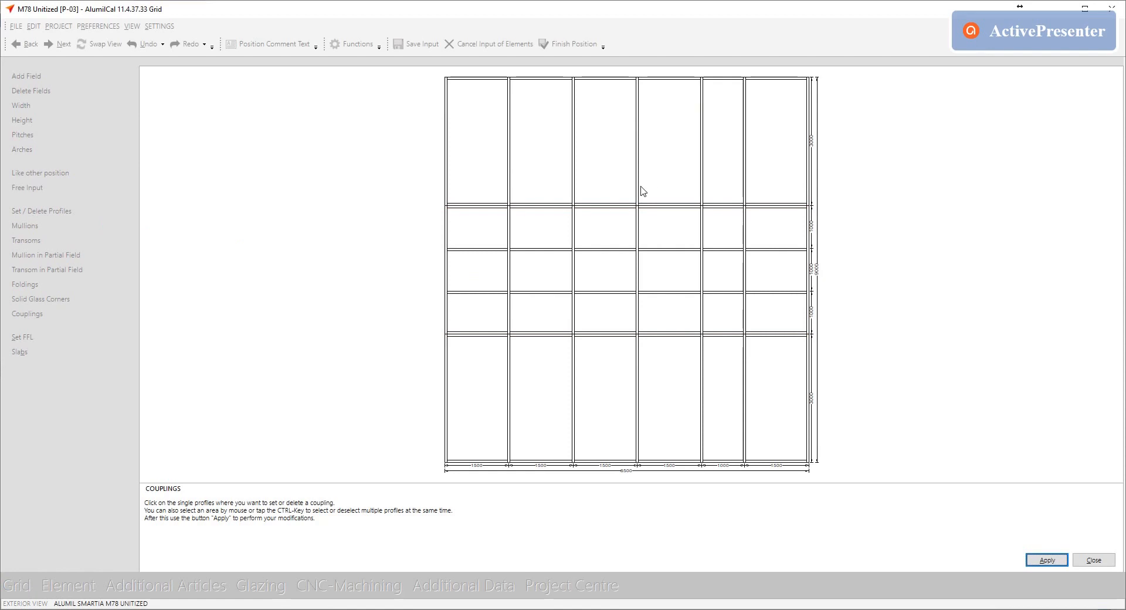
left_click(634, 136)
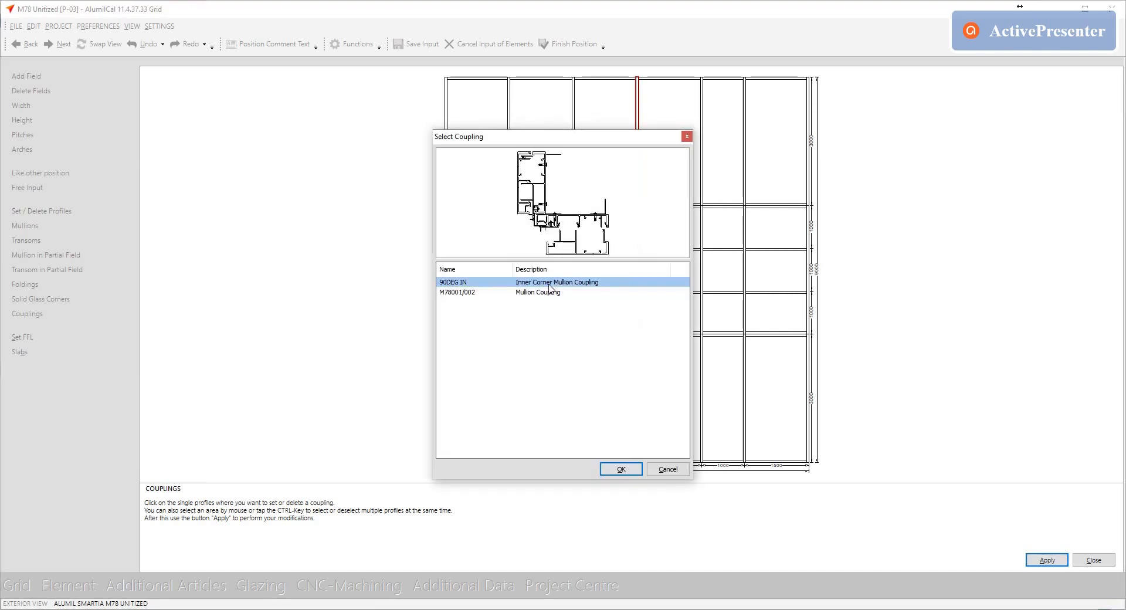
left_click(619, 468)
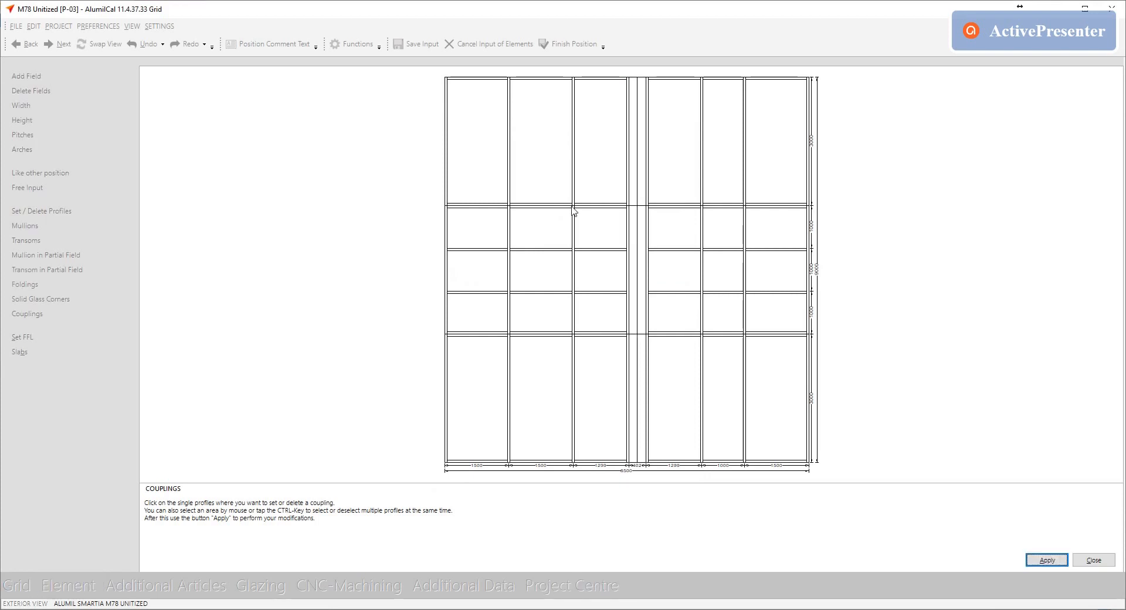
left_click(571, 213)
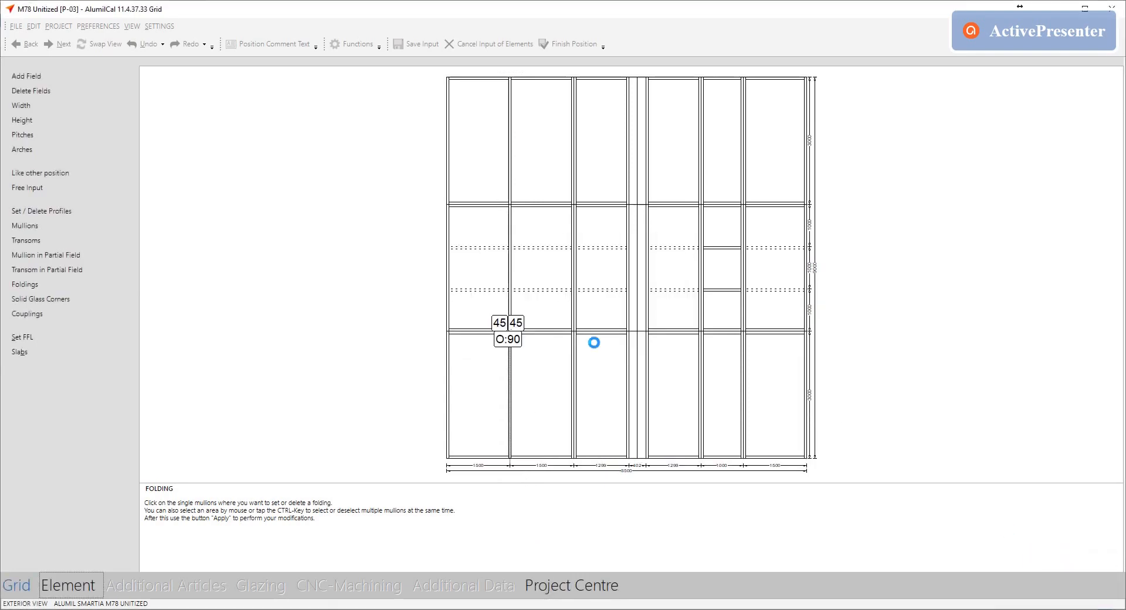
Move P-03 to the Element stage, generating profile numbers on its mullions and transoms
left_click(68, 585)
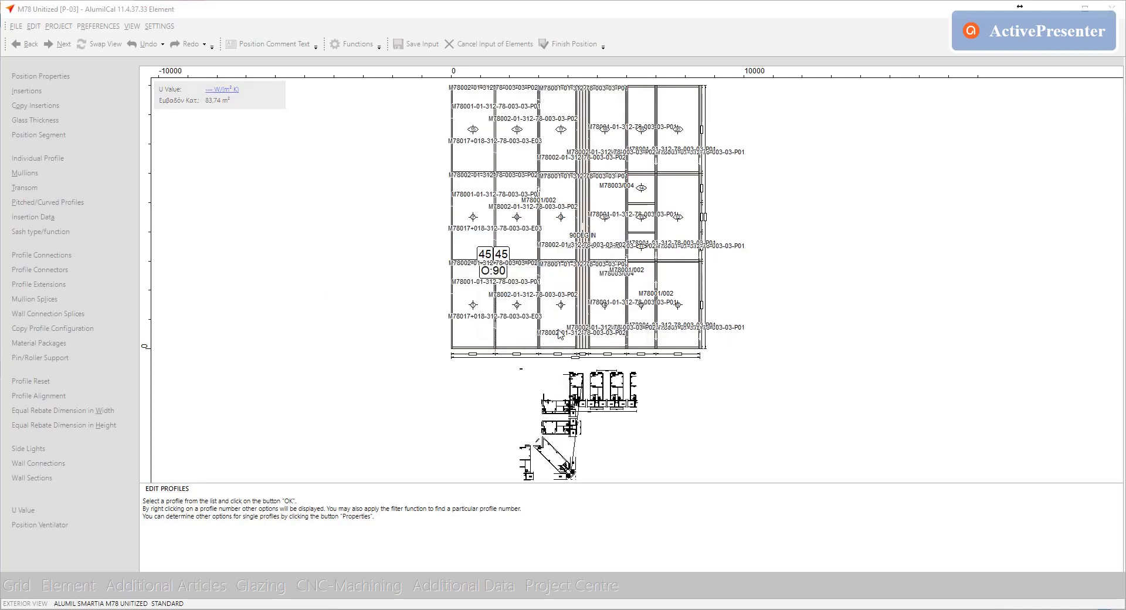
Insert a single top-hung window with MULTI POINT HARDWARE 2/3 and Sash Alignment Without
left_click(167, 585)
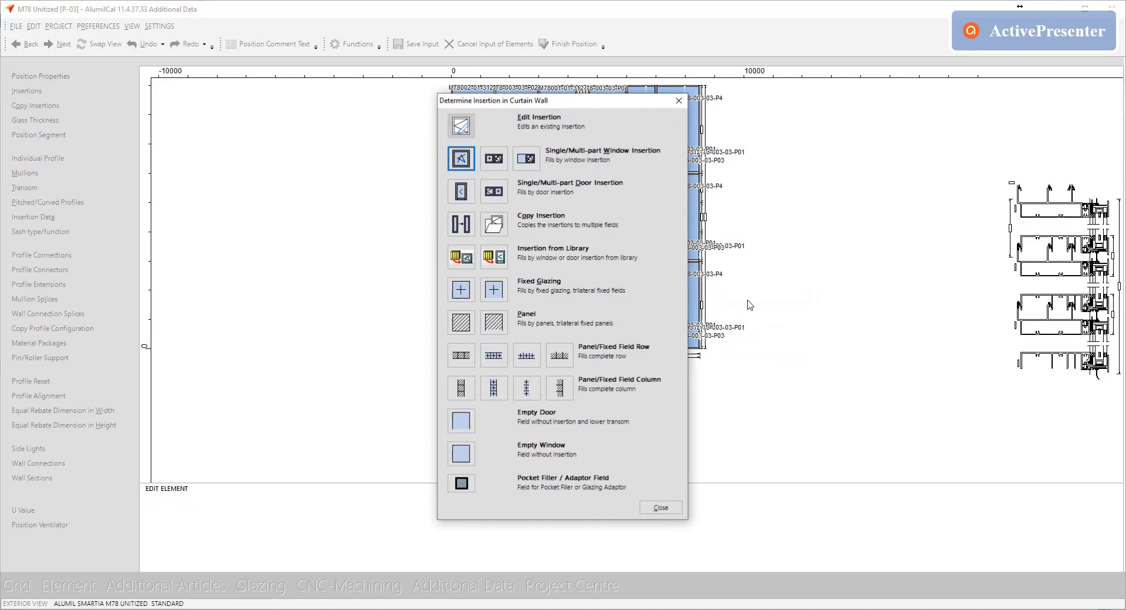
left_click(460, 158)
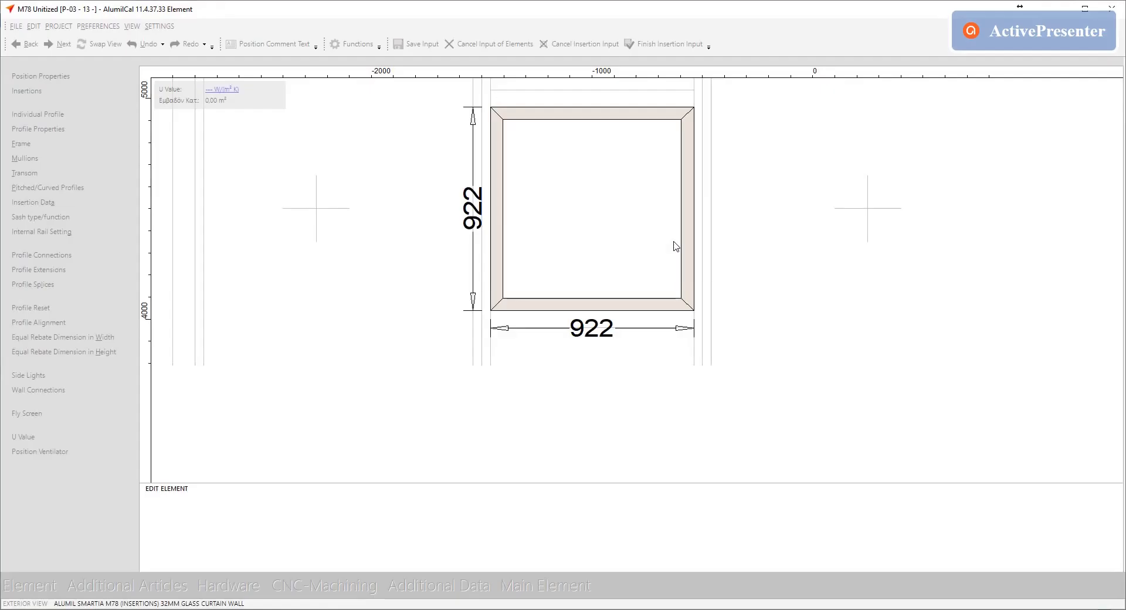
left_click(41, 76)
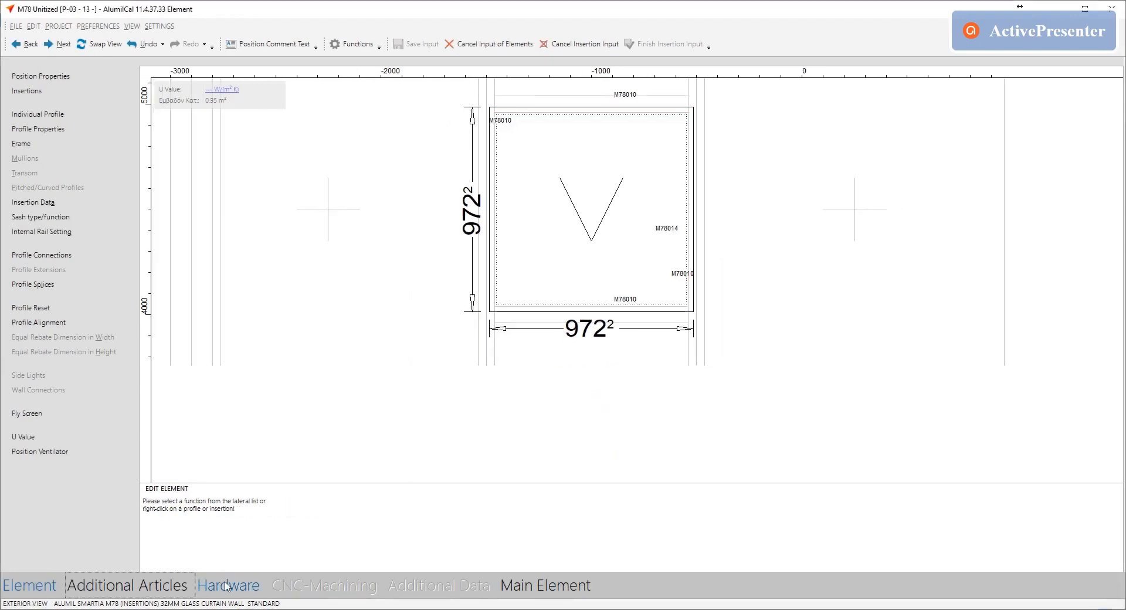
left_click(229, 585)
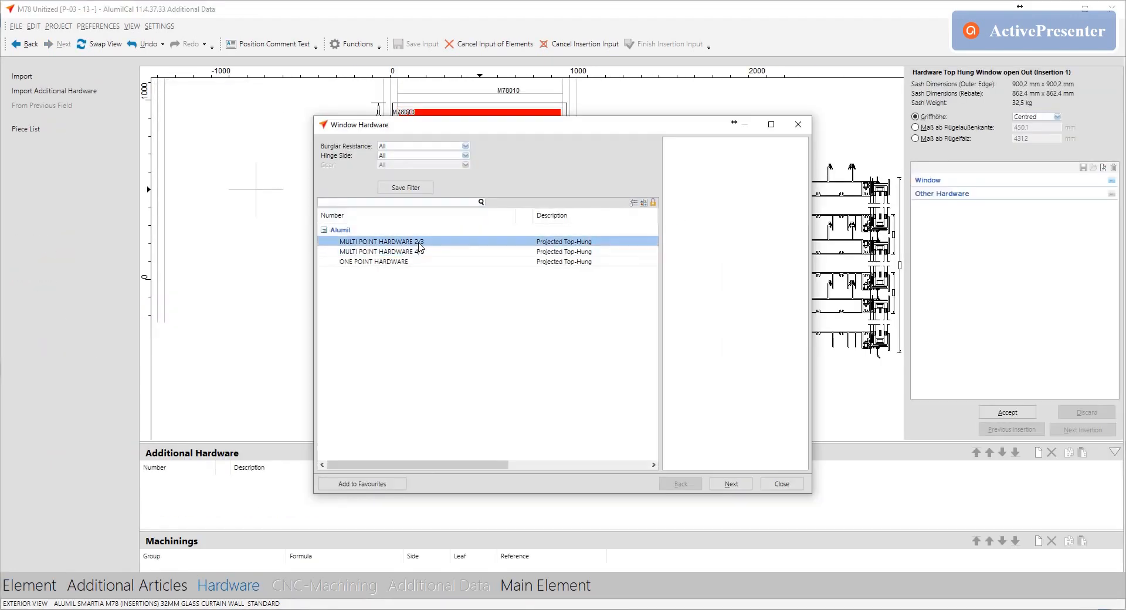
left_click(729, 483)
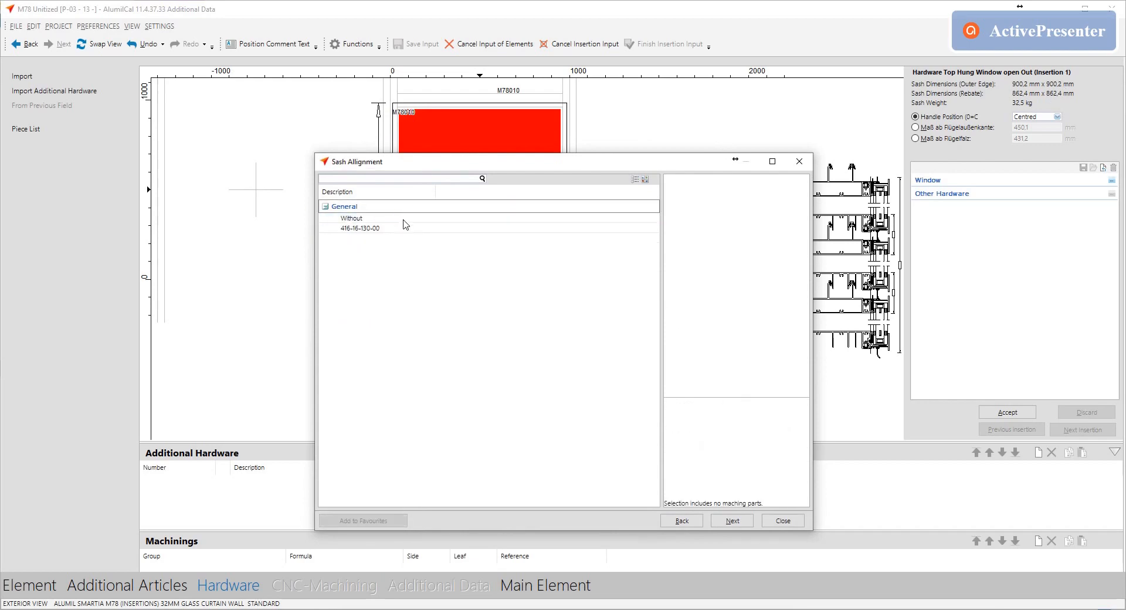
left_click(781, 520)
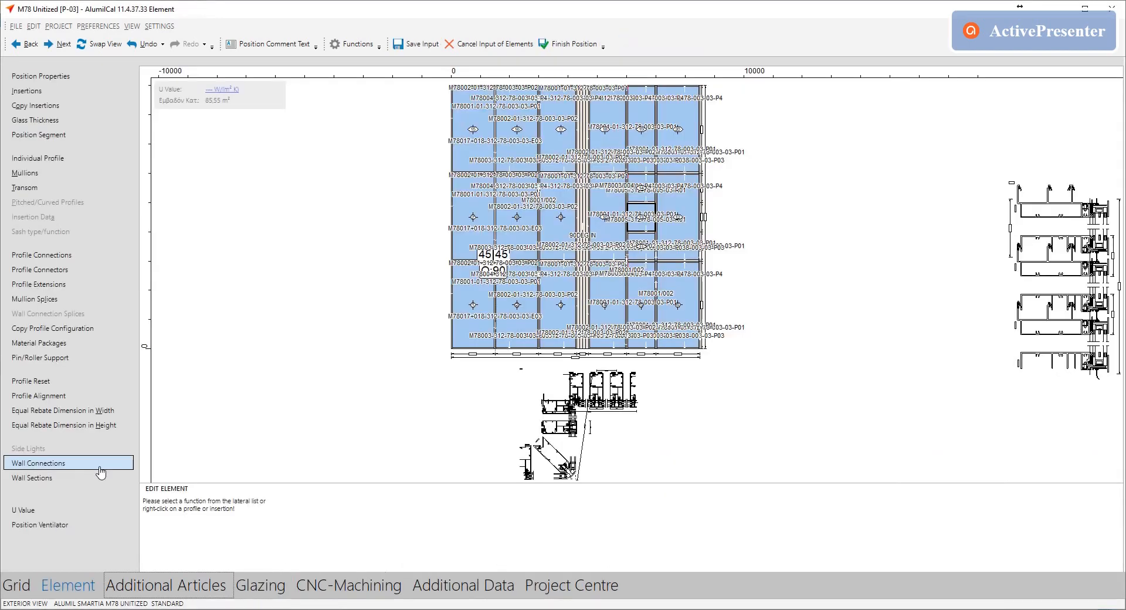
Add top and right wall connections to P-03, finish it and accept the replacement profile colour
left_click(39, 462)
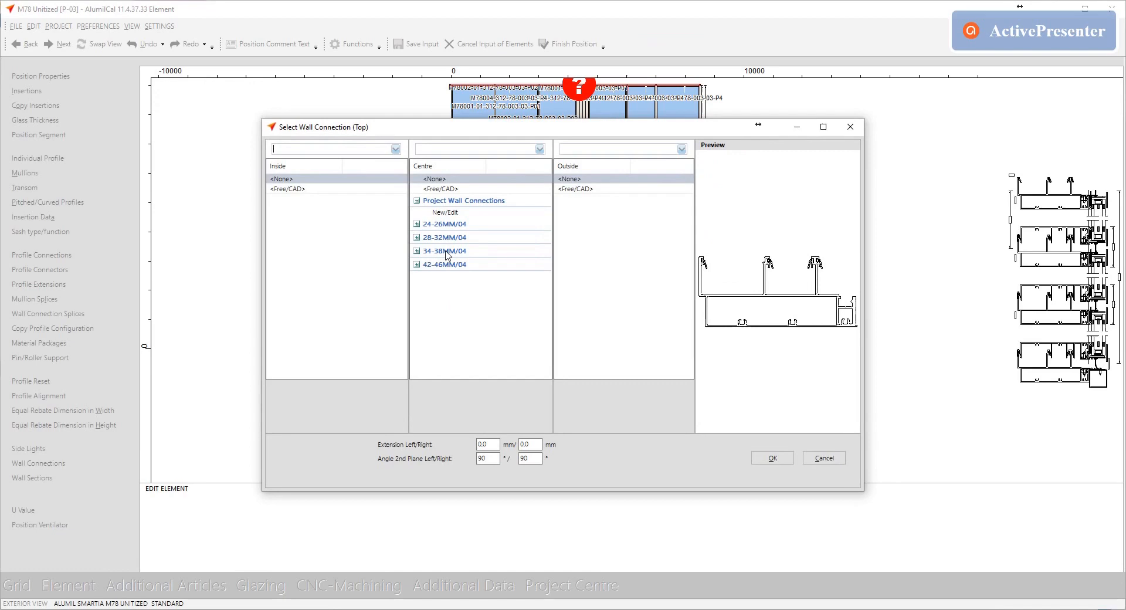
left_click(480, 258)
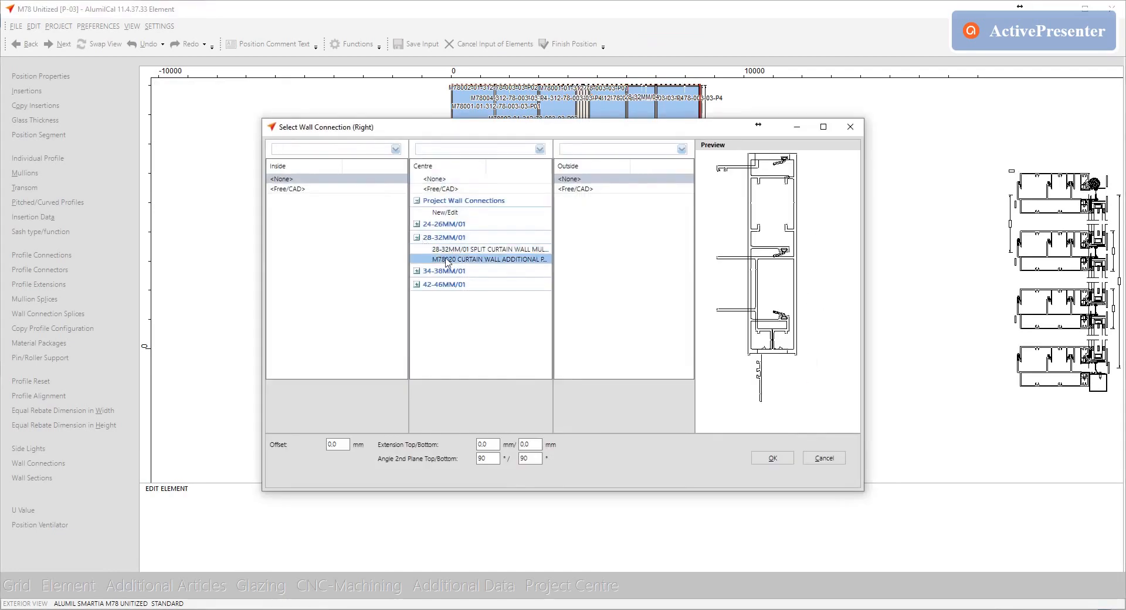
left_click(772, 457)
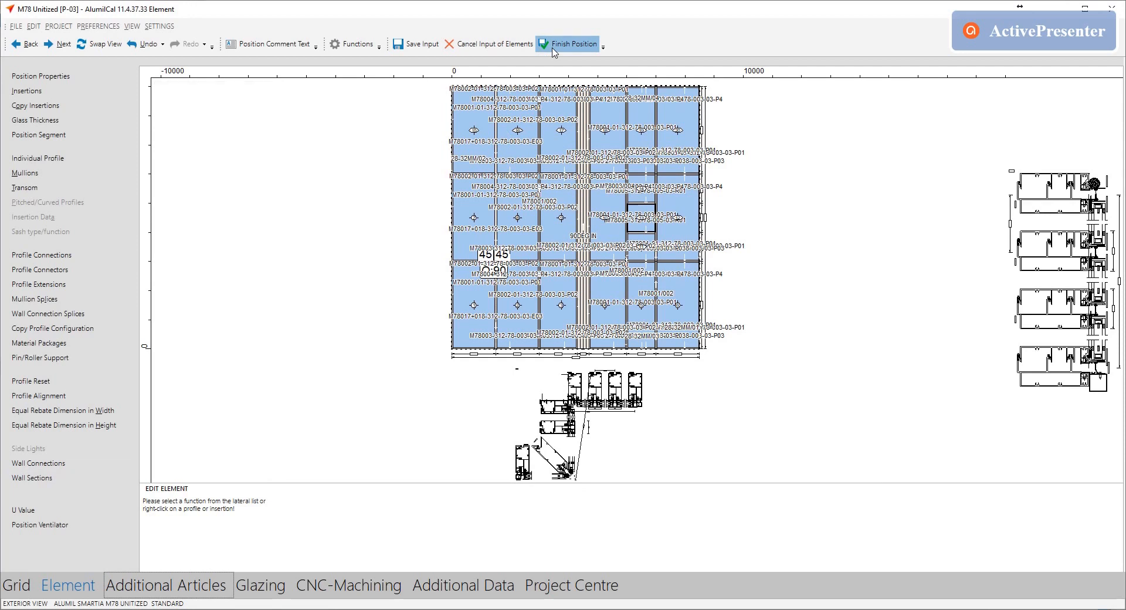
left_click(573, 43)
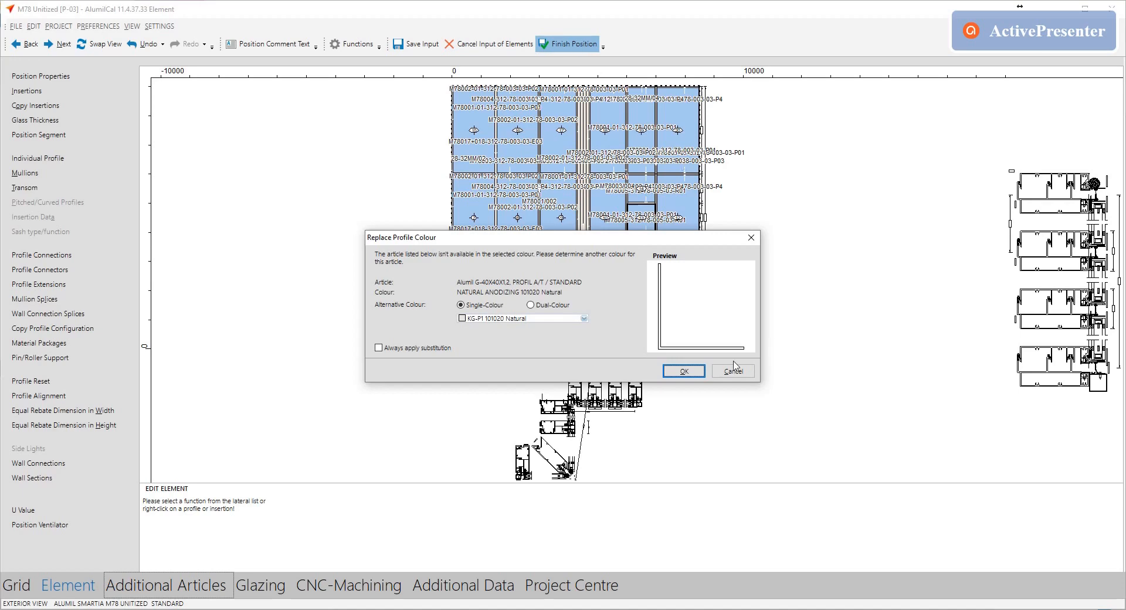
left_click(681, 370)
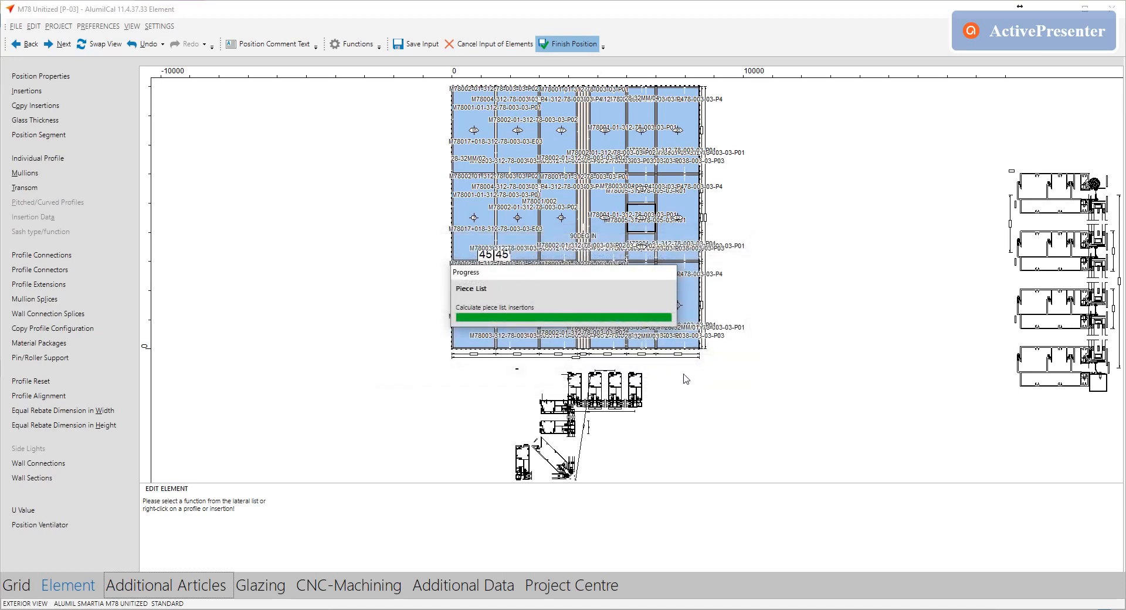